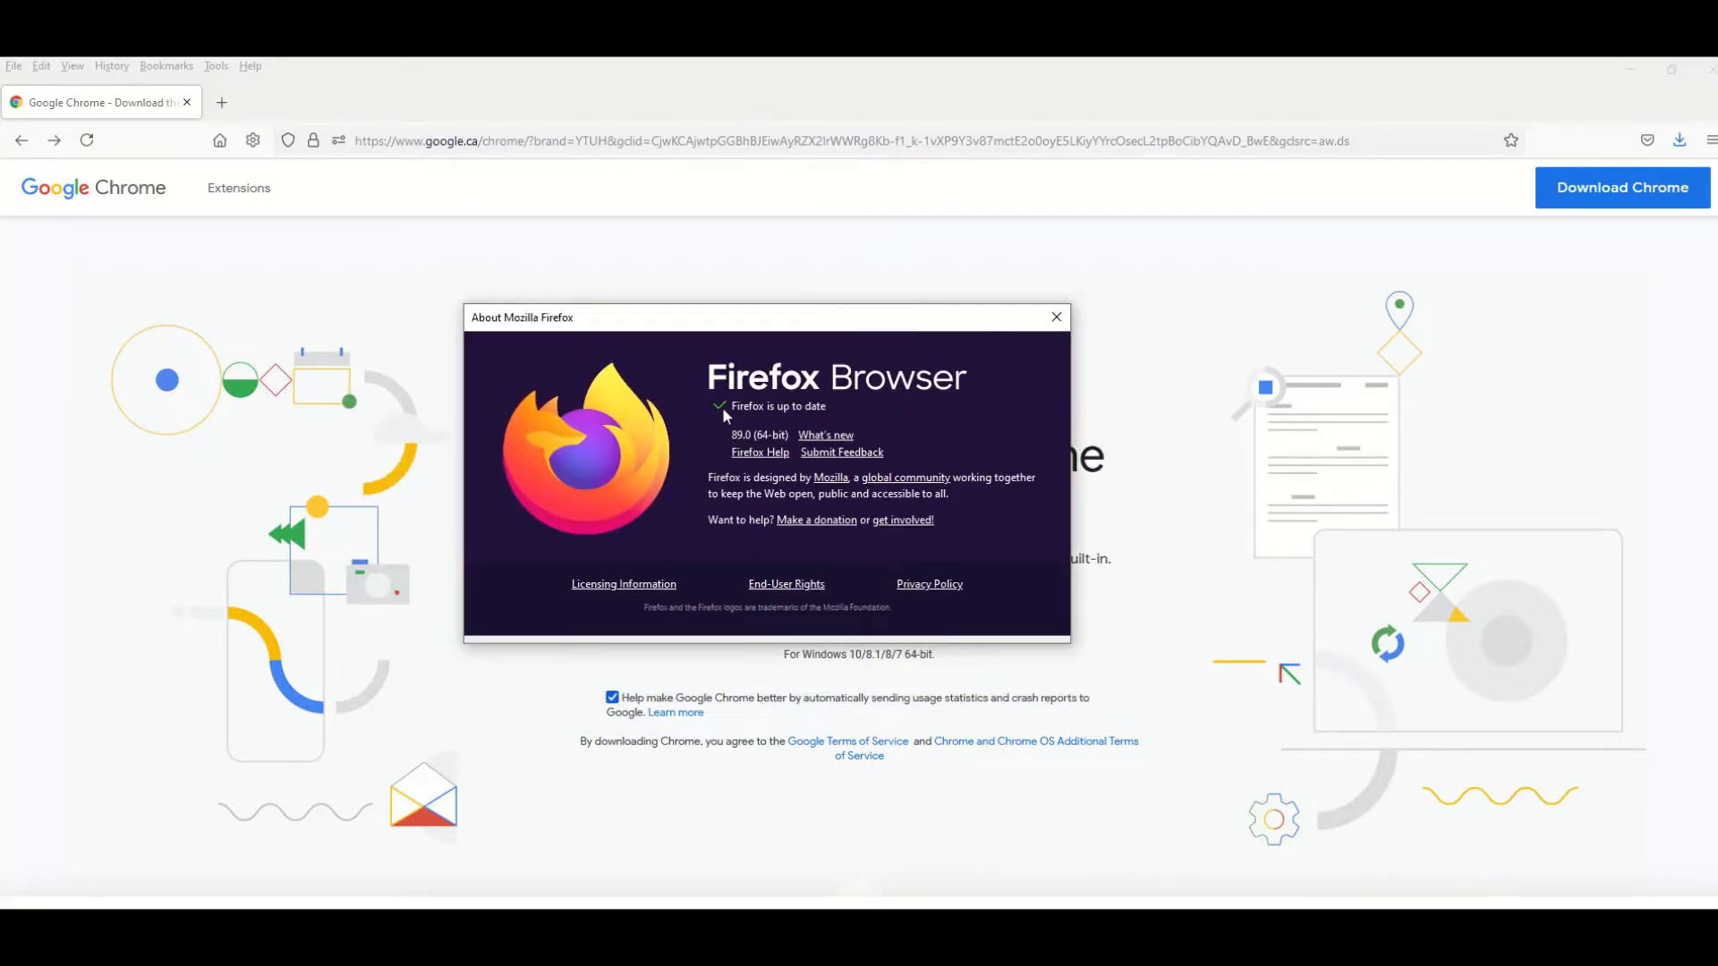
Dismiss the About Firefox window and start downloading ChromeSetup.exe from the Chrome page.
left_click(1056, 317)
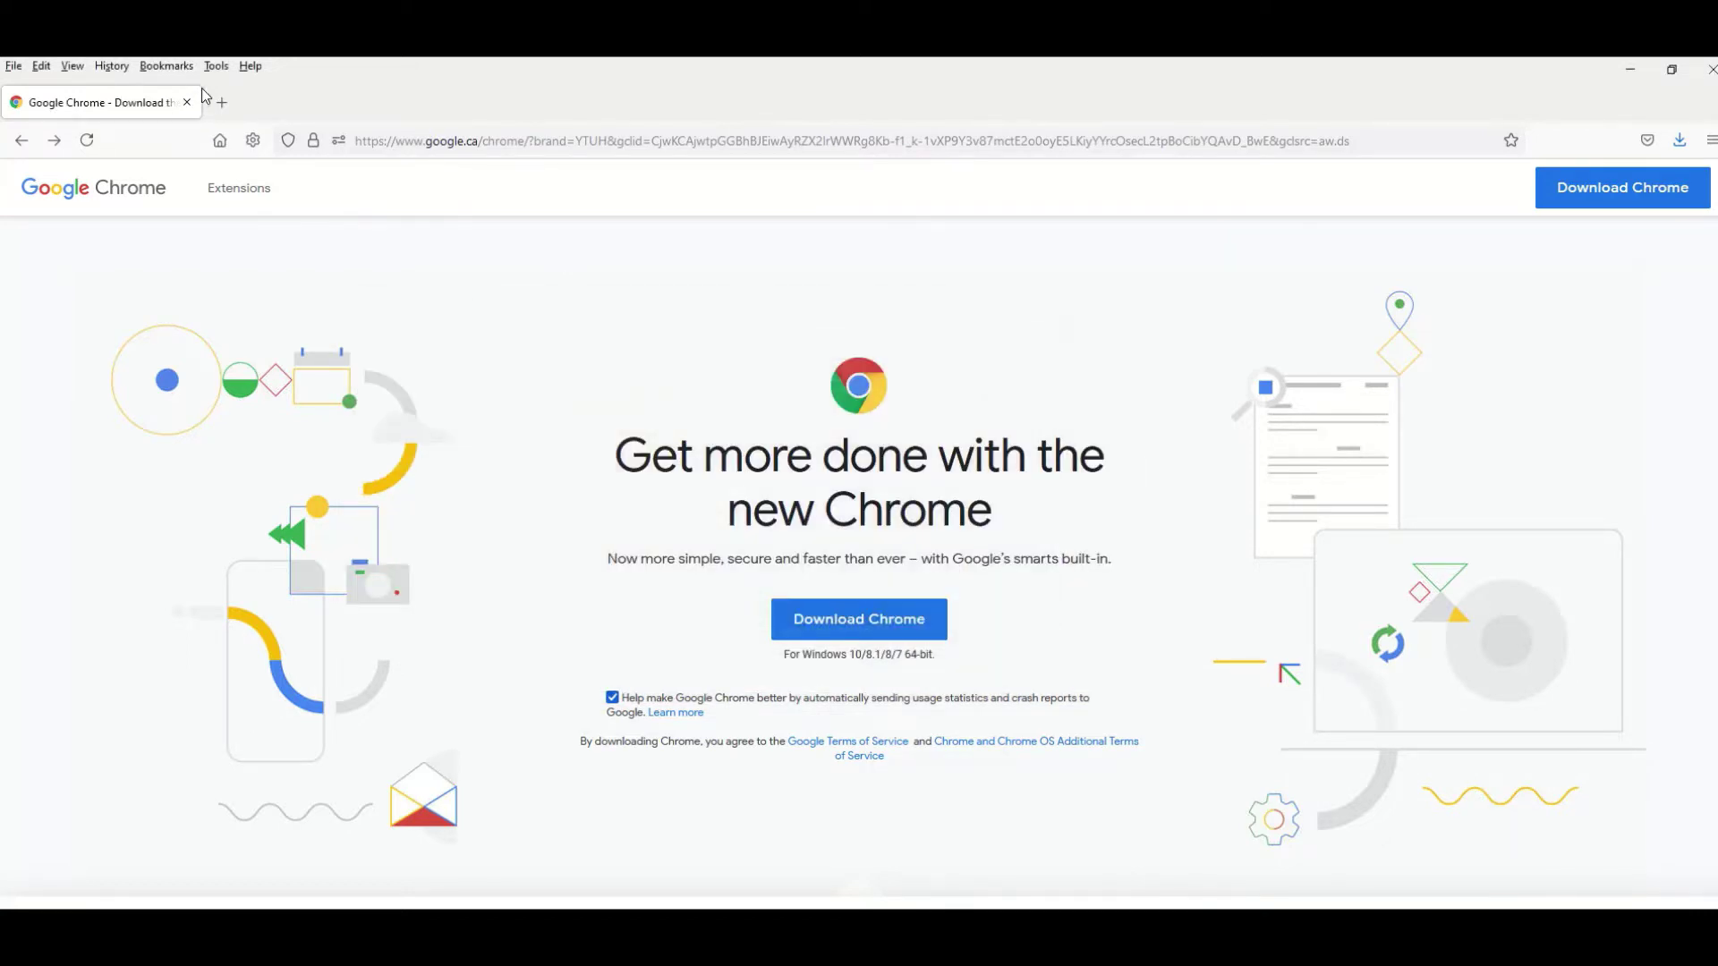
mouse_move(580, 505)
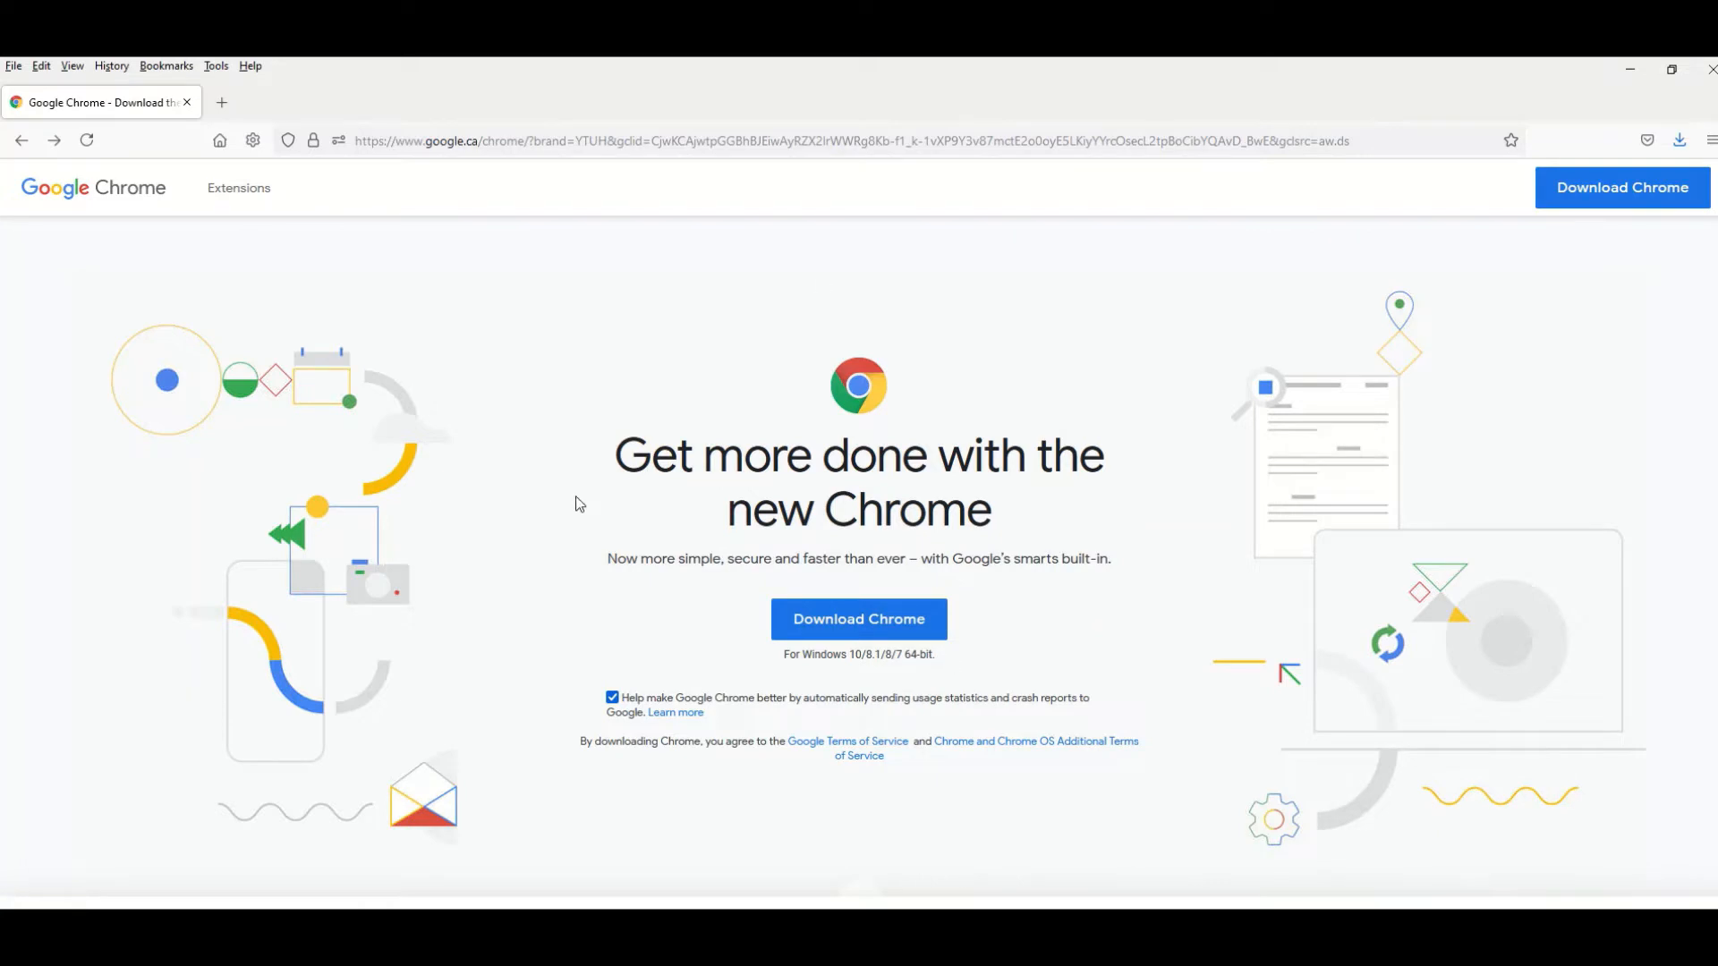
mouse_move(508, 746)
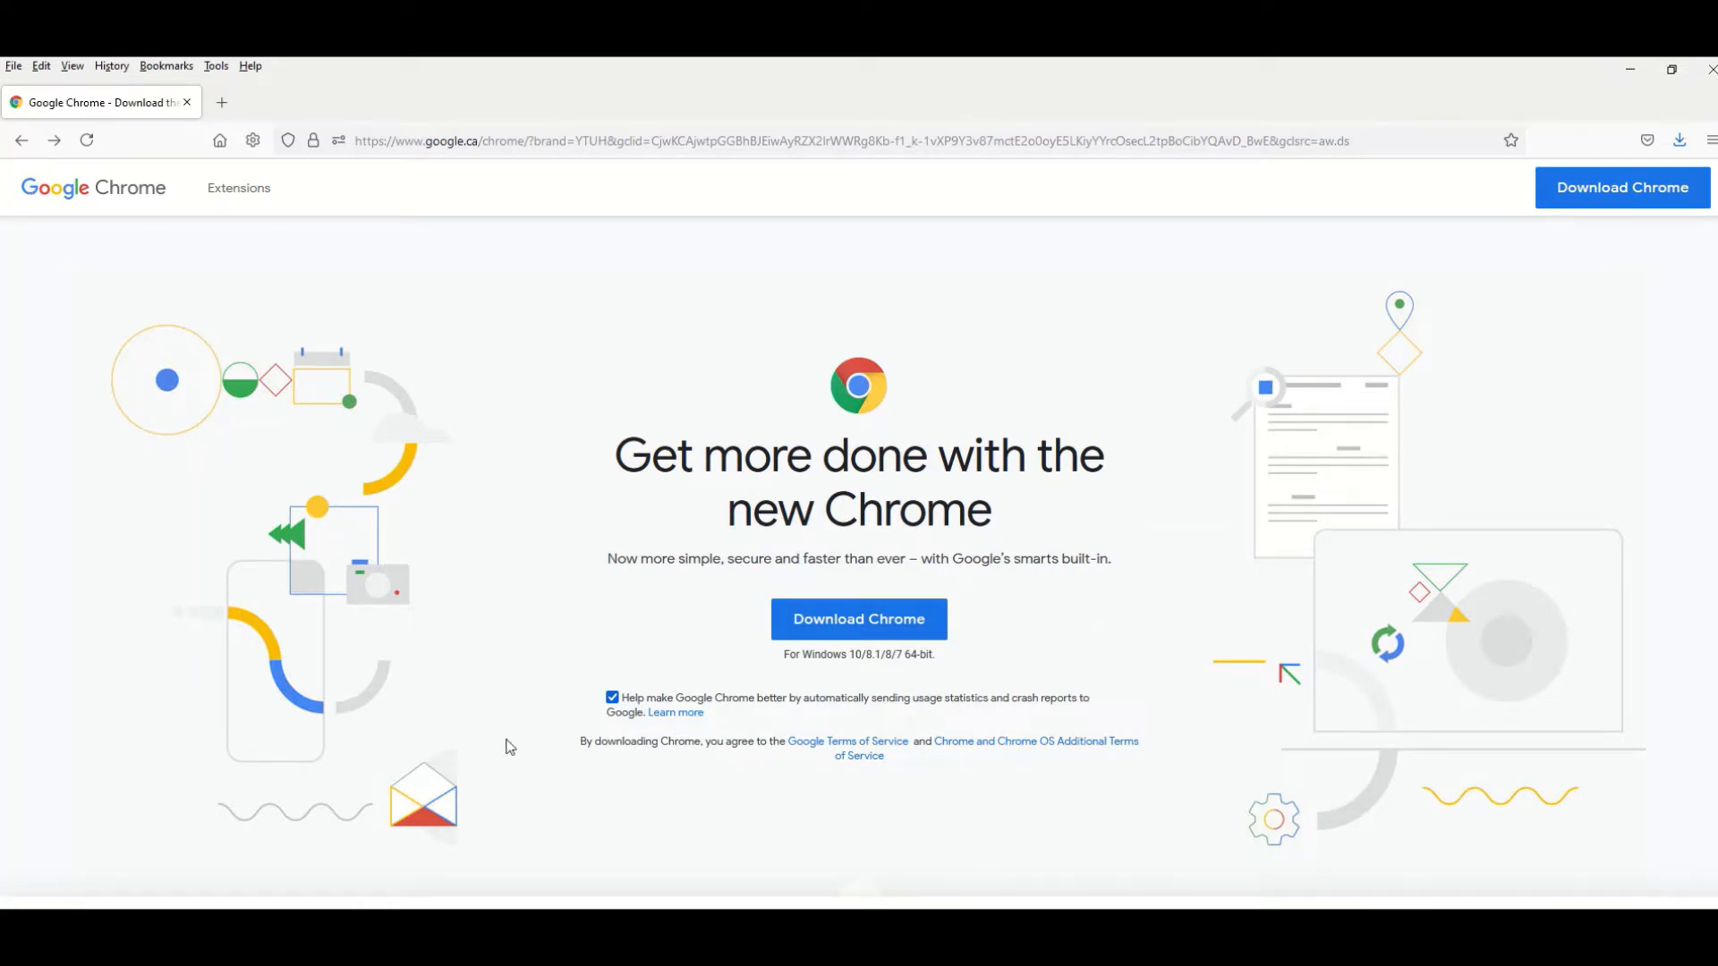
left_click(859, 619)
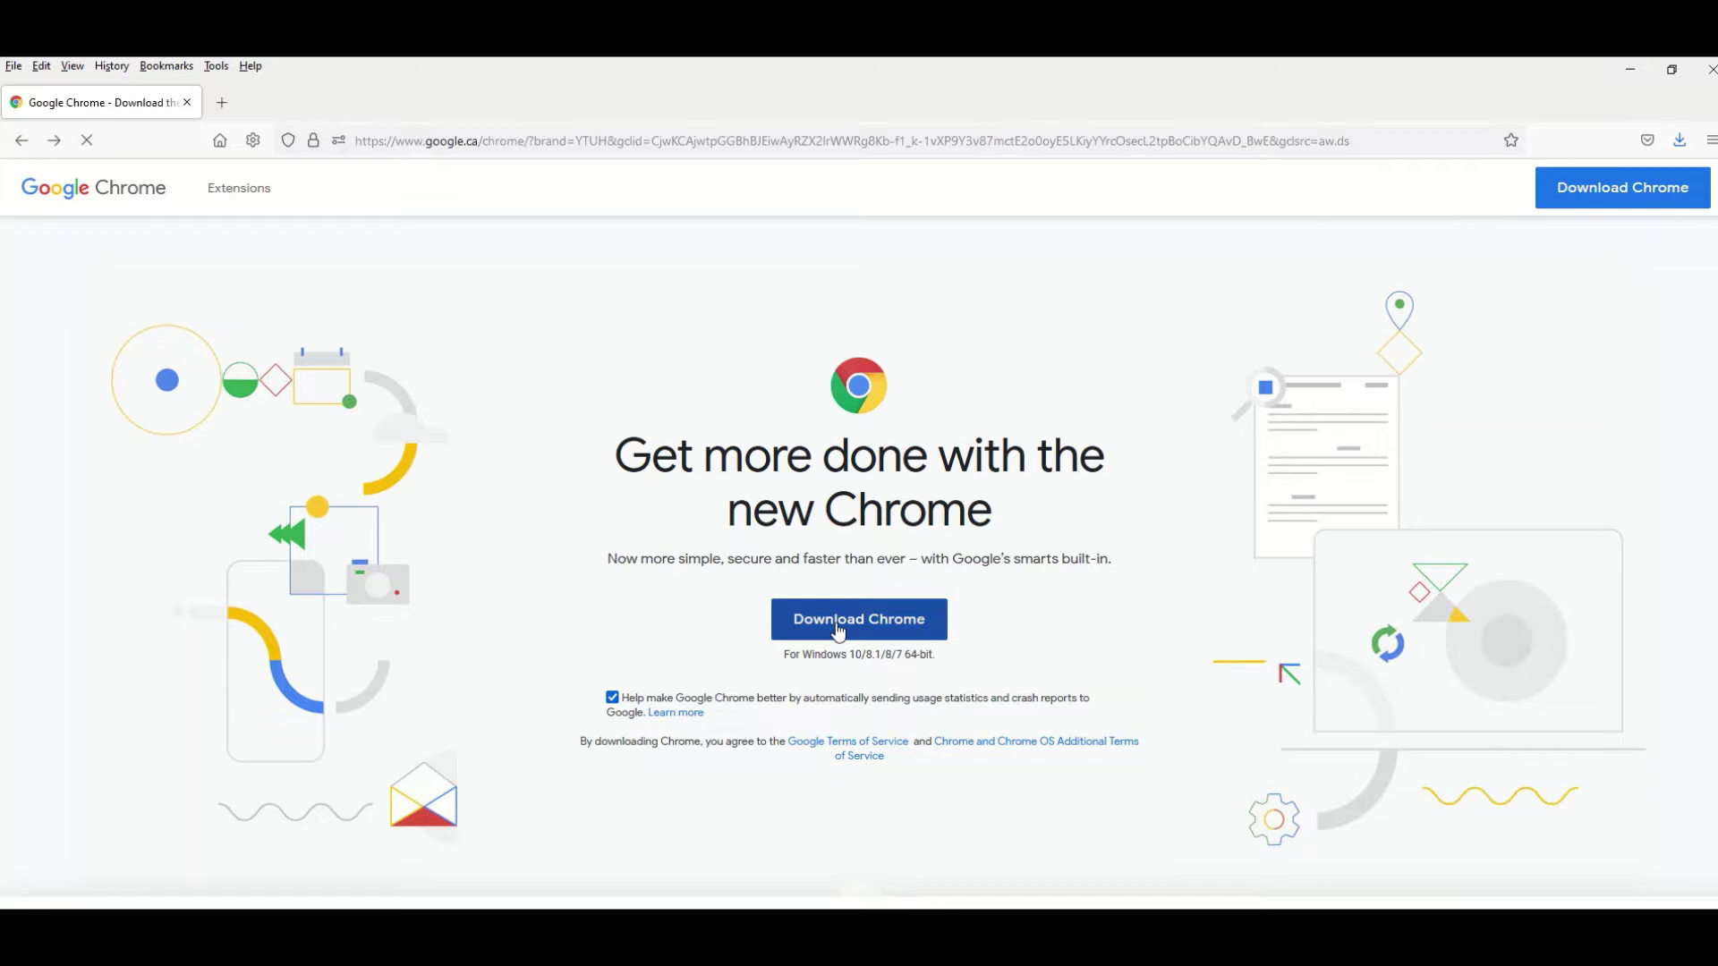
left_click(859, 619)
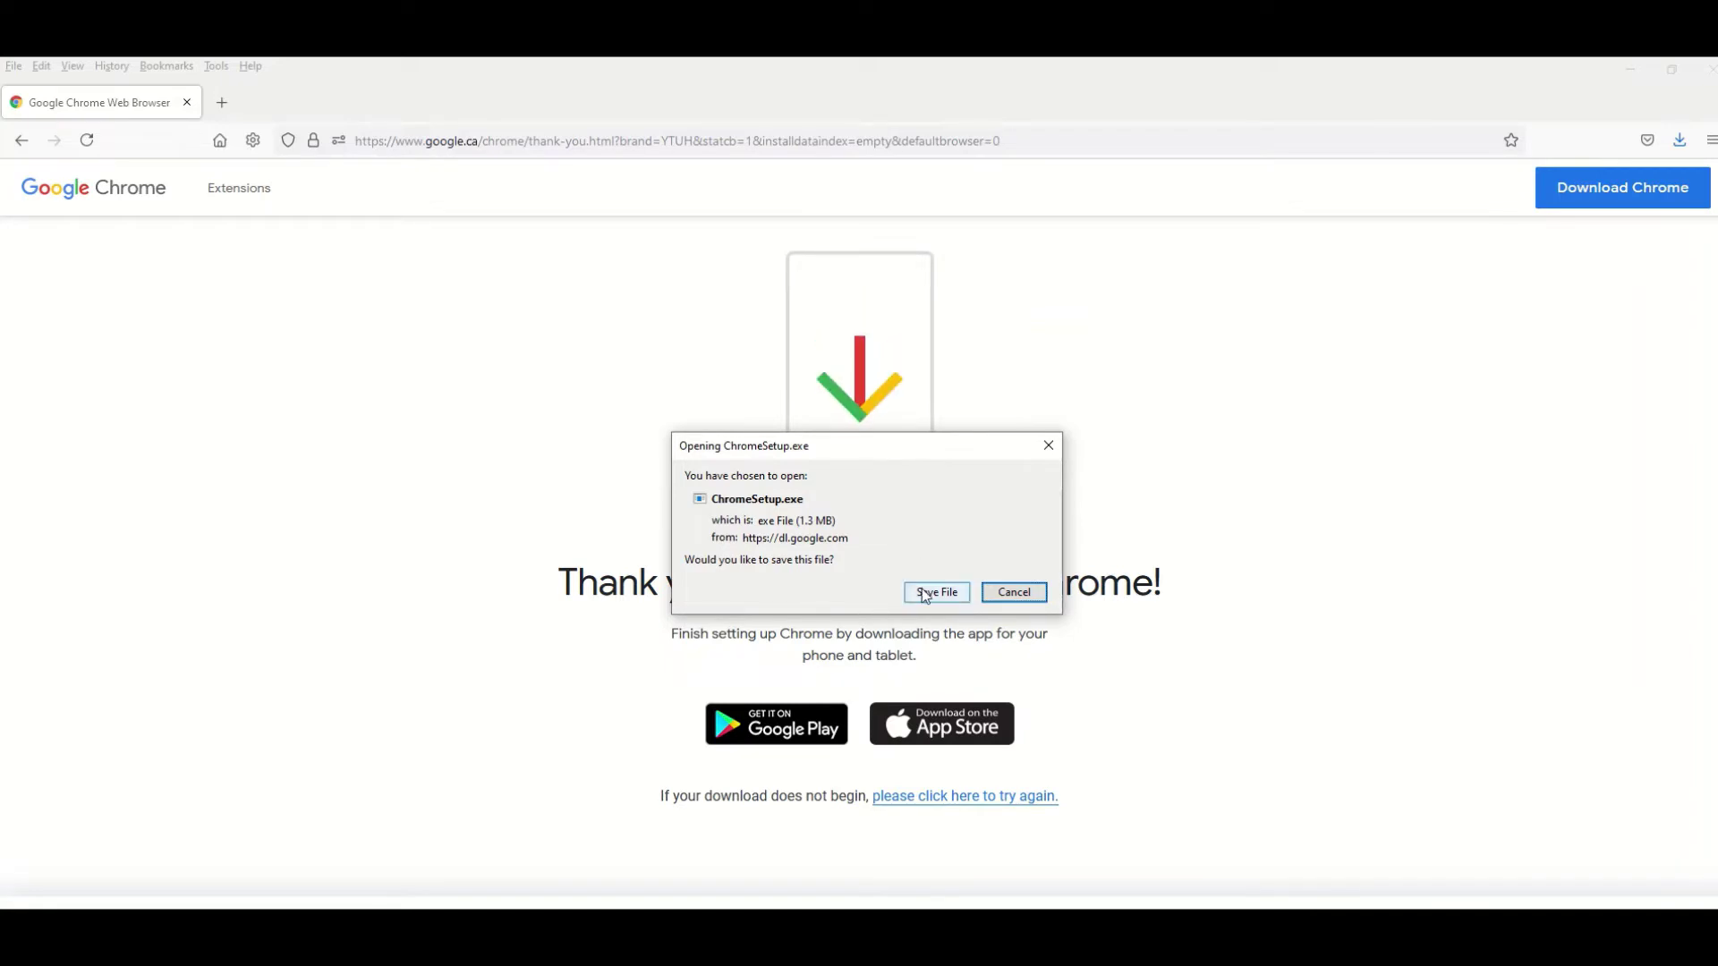
Save ChromeSetup.exe and confirm the 1.3 MB download completed in the Downloads panel.
left_click(936, 593)
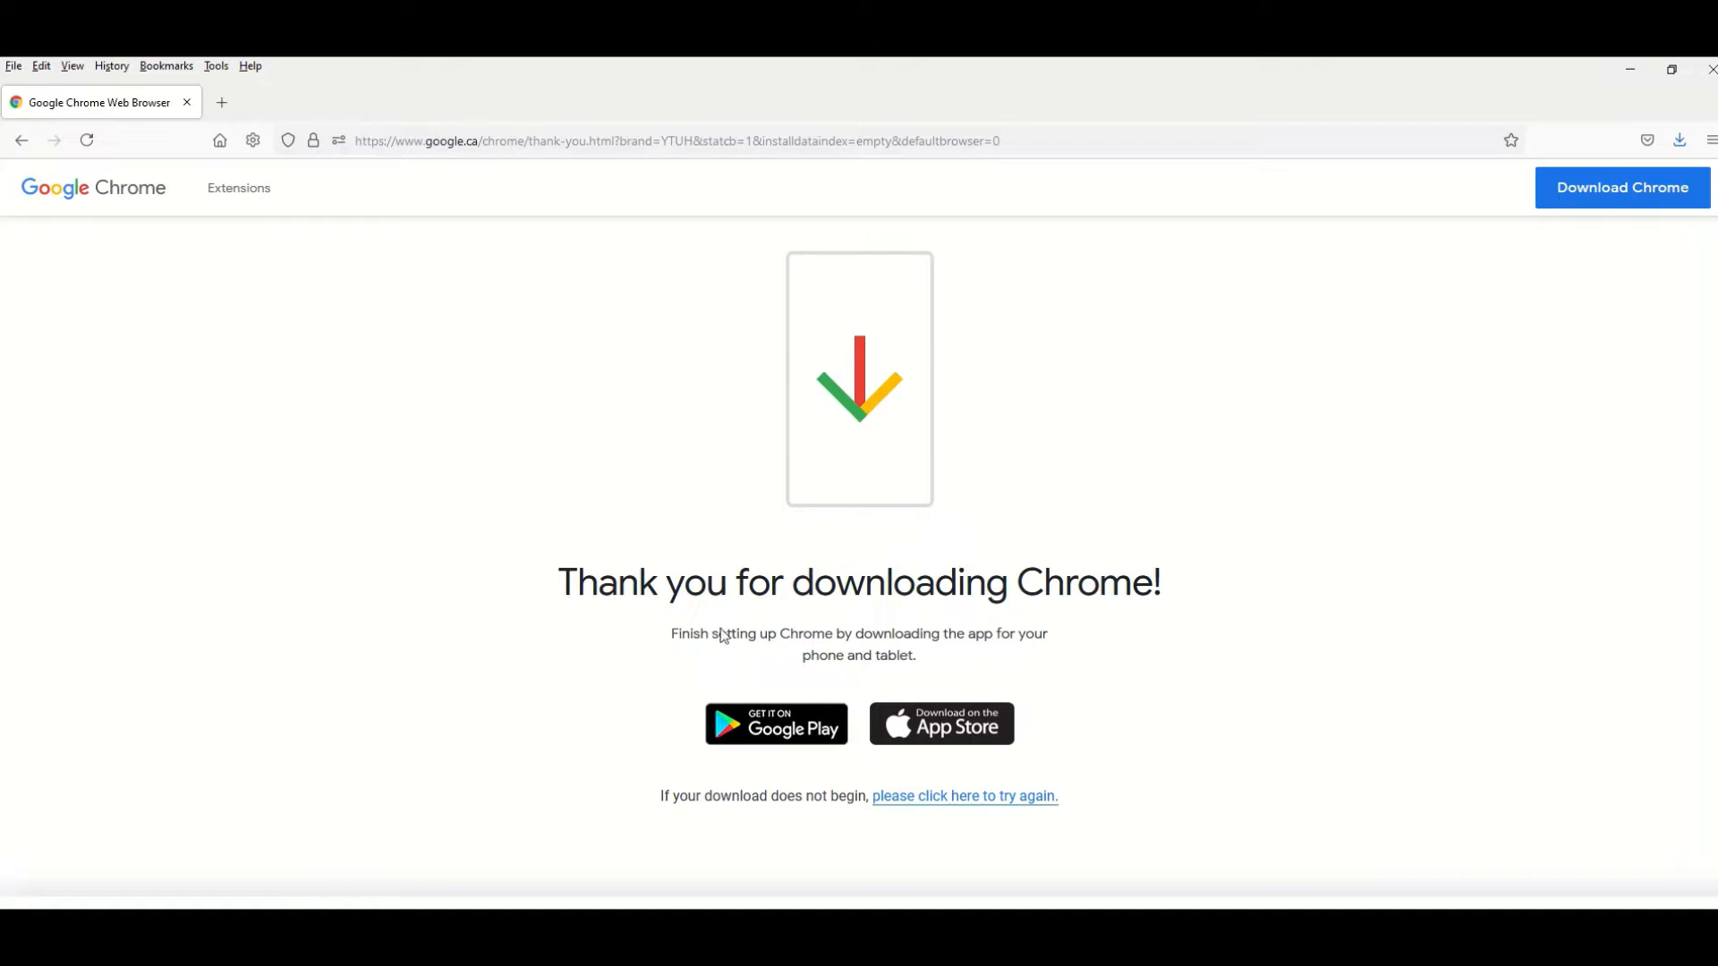
mouse_move(1129, 412)
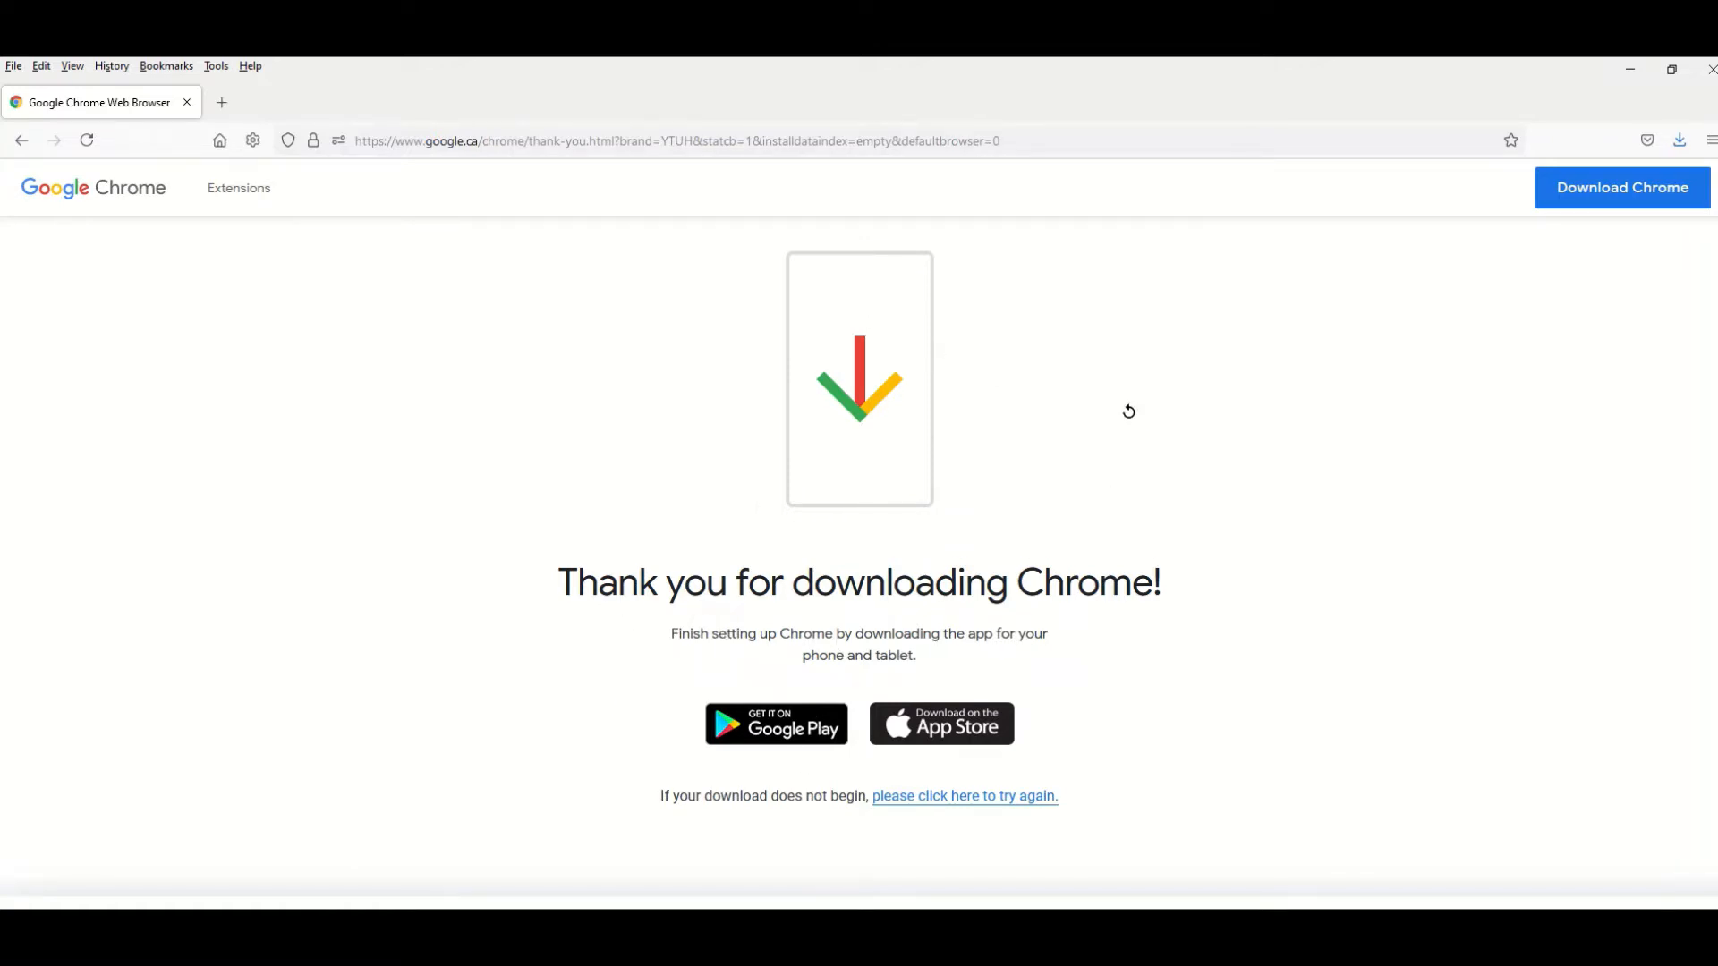
mouse_move(1679, 140)
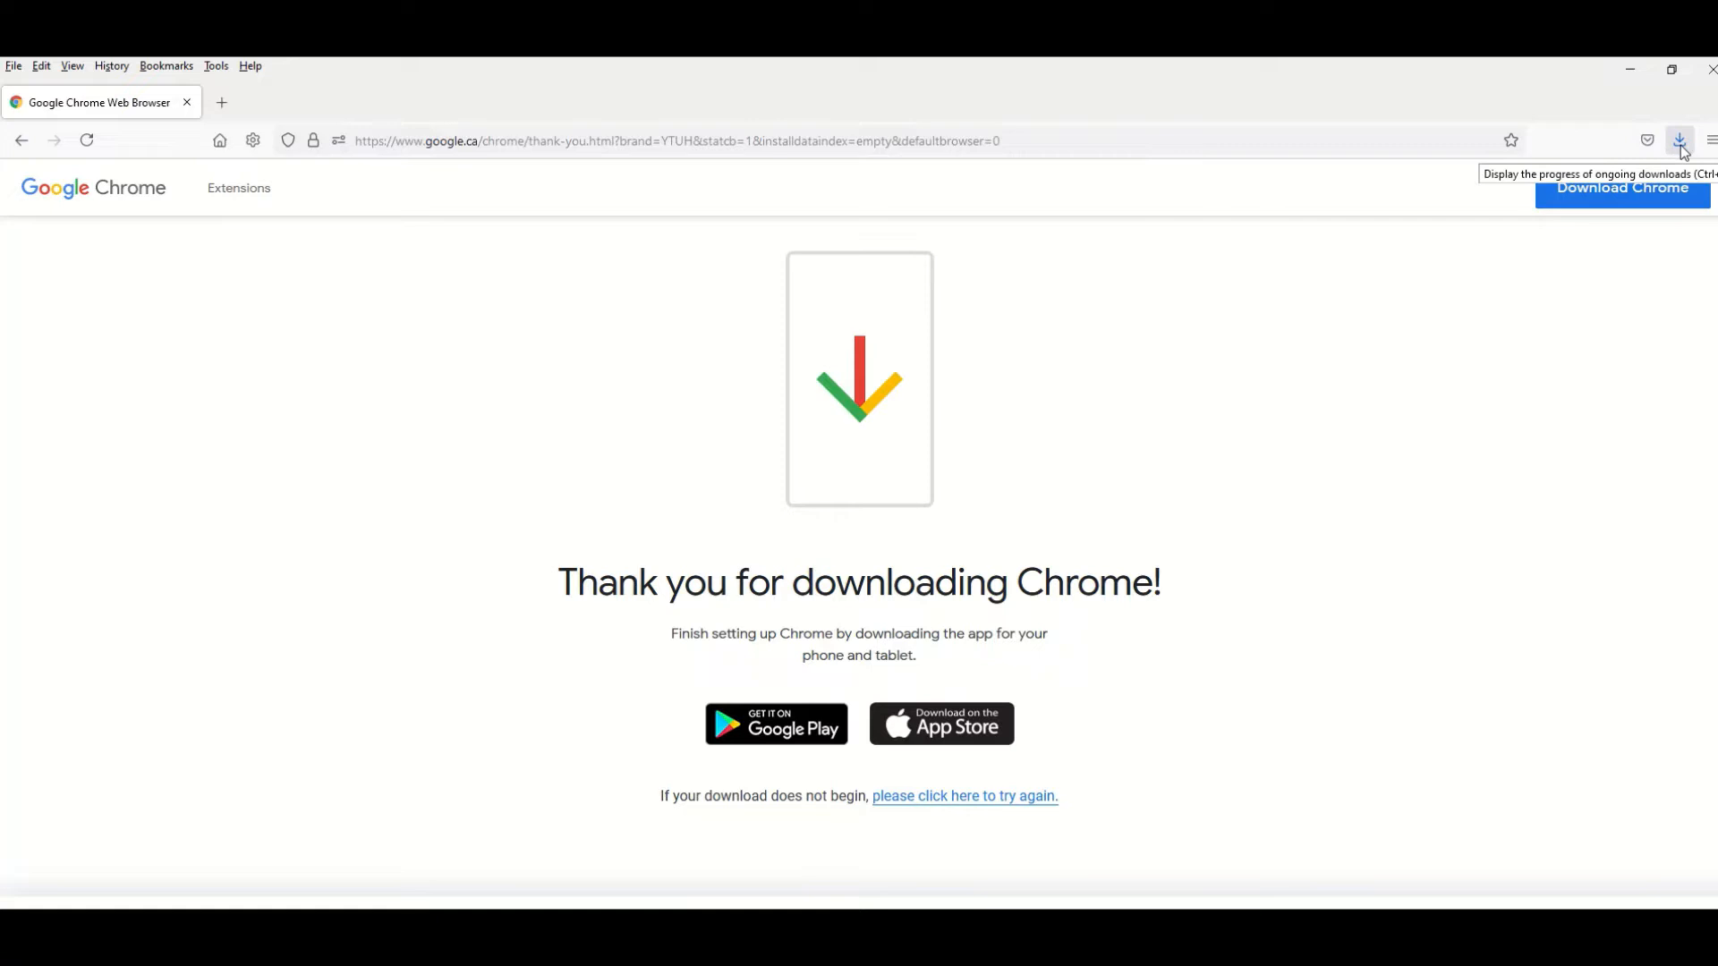
left_click(1678, 140)
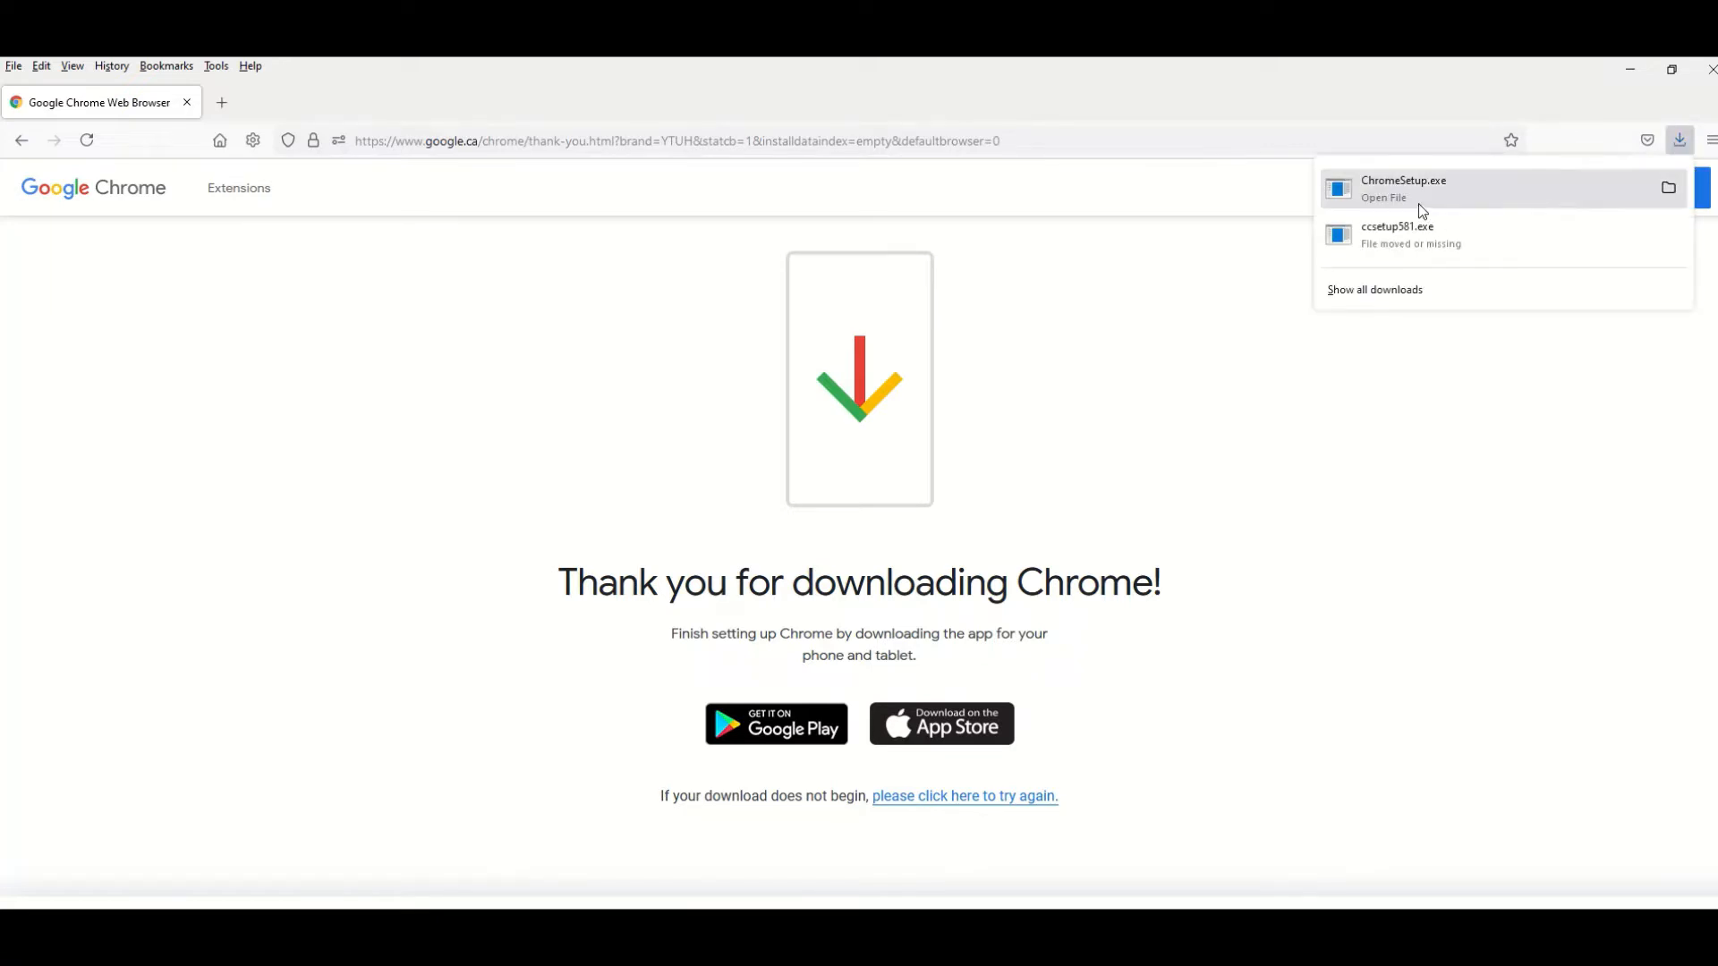
mouse_move(1369, 199)
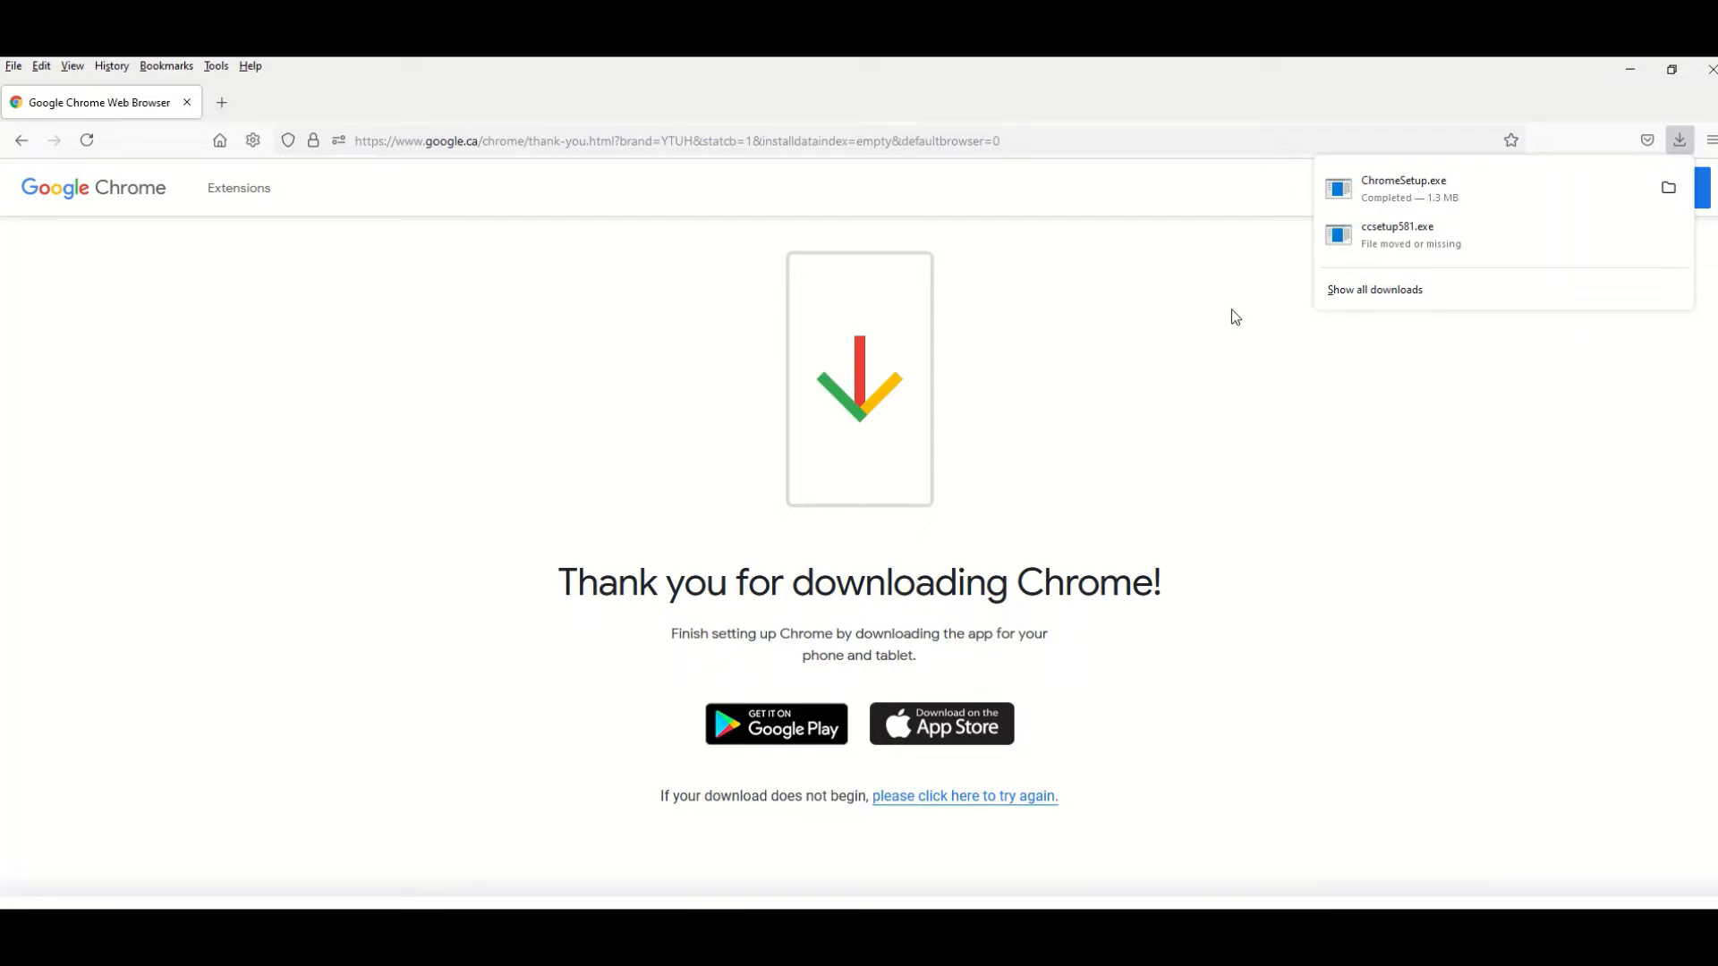
mouse_move(429, 497)
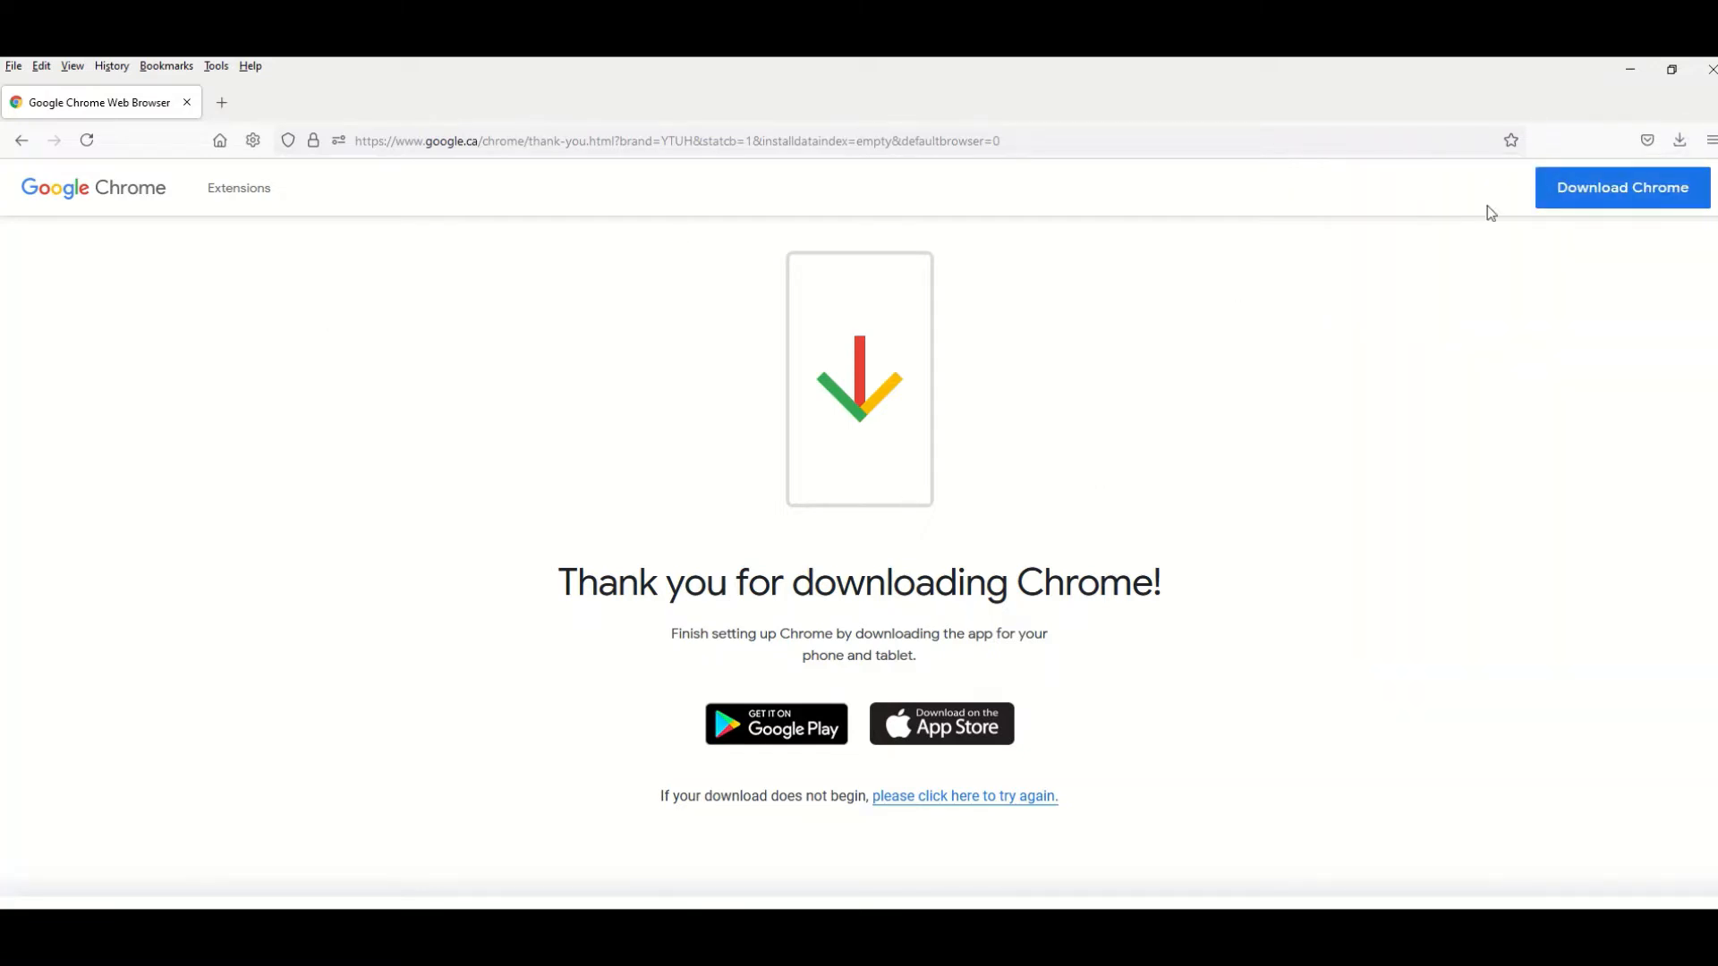
mouse_move(1712, 139)
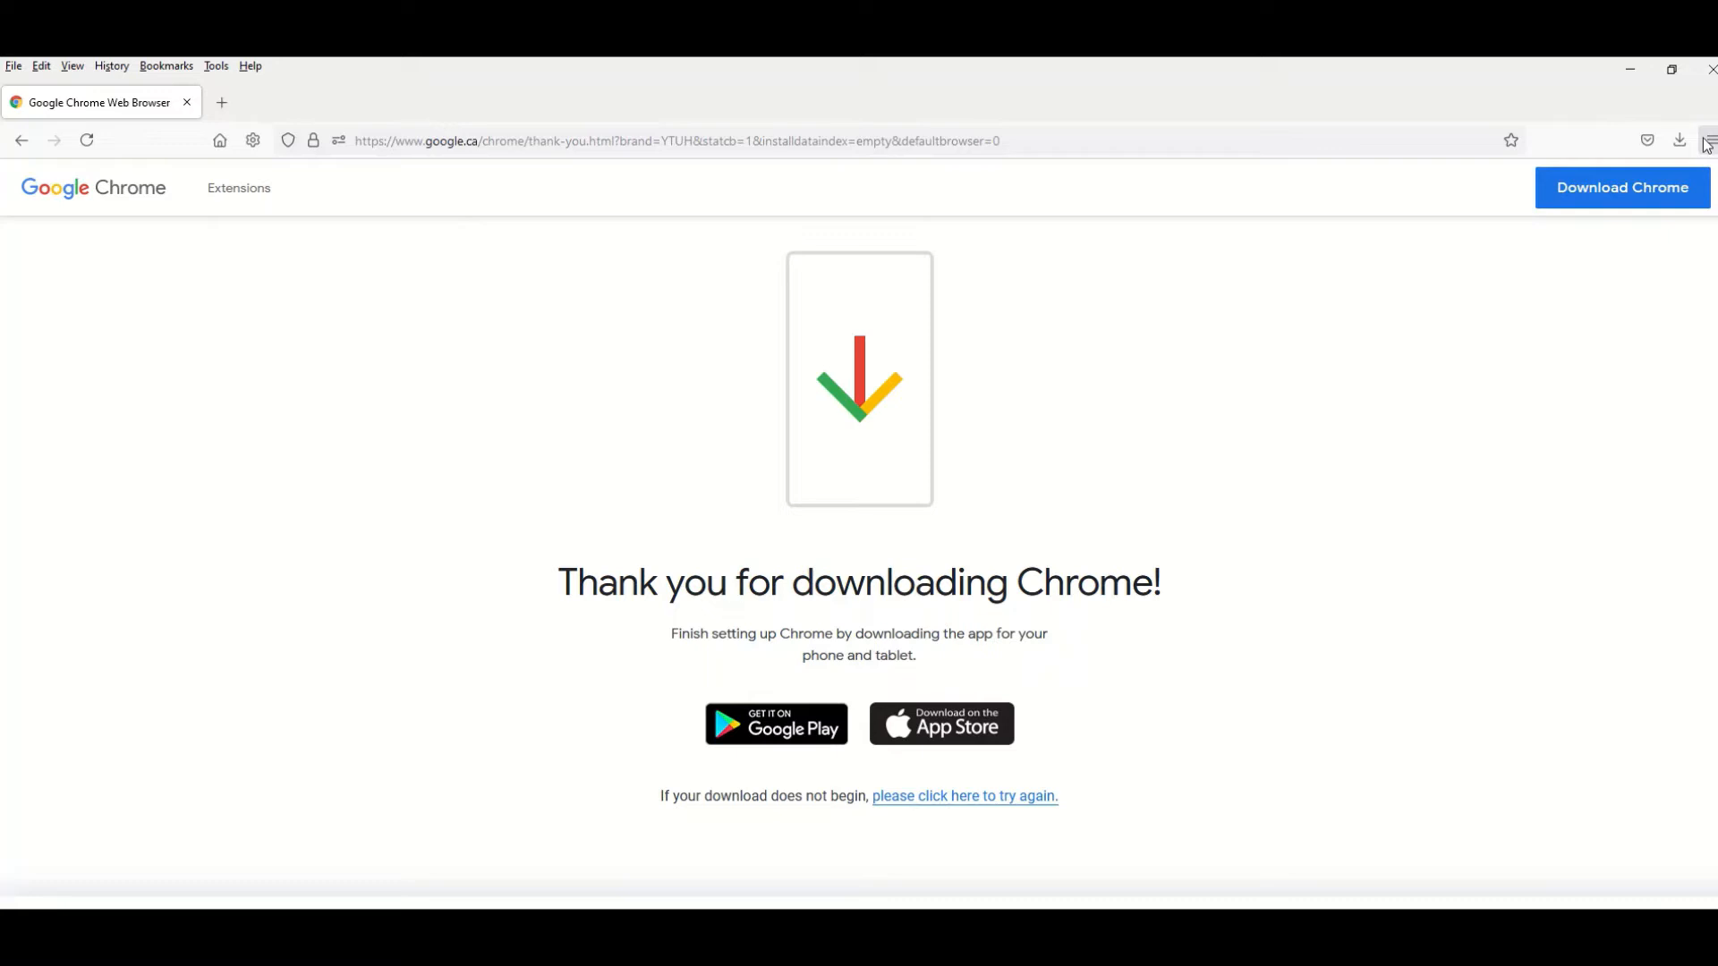
Reach the Downloads section of Firefox's General settings.
left_click(1712, 140)
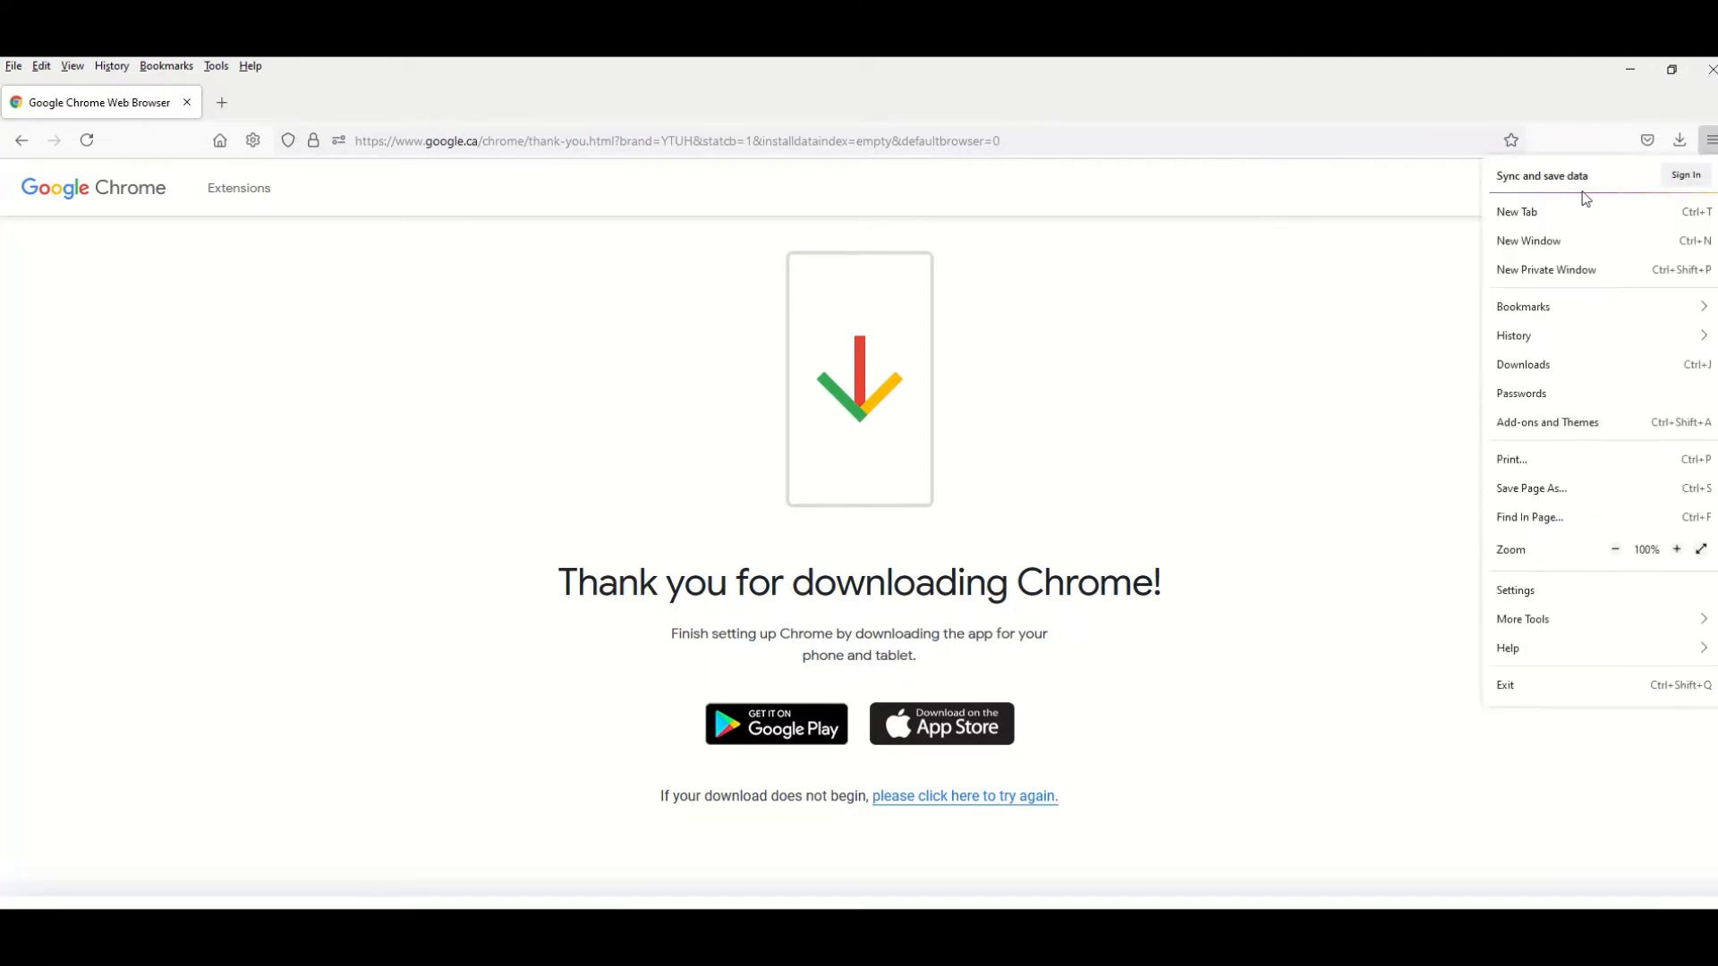
mouse_move(1525, 598)
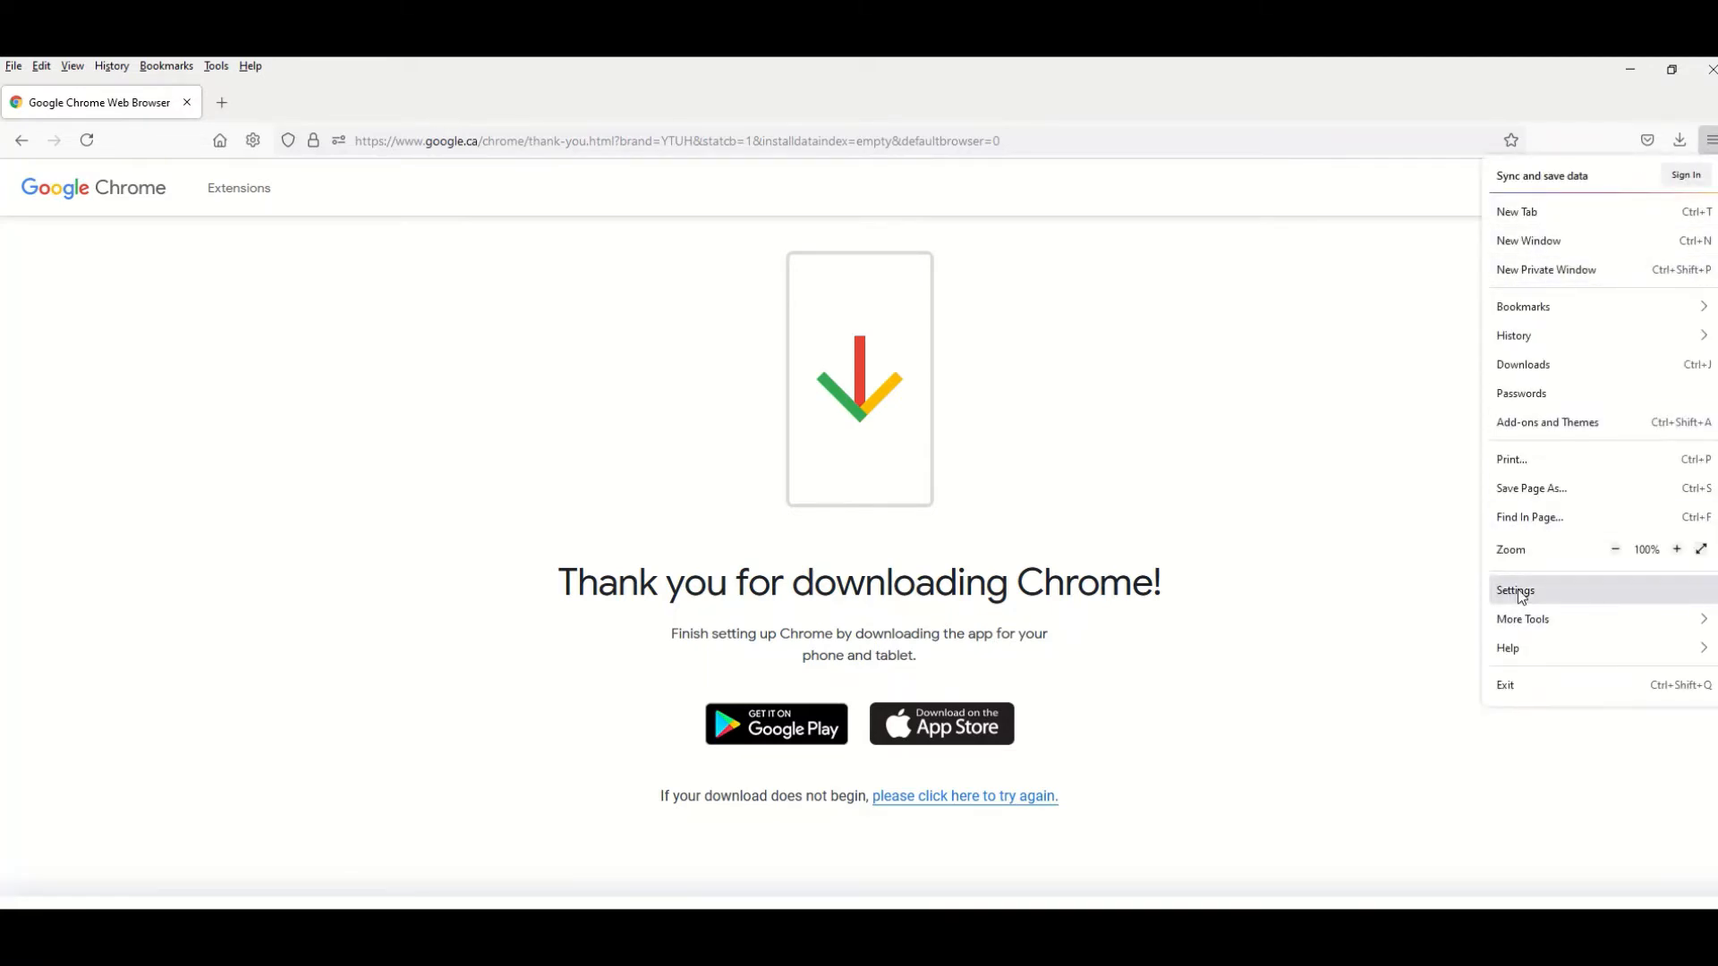
left_click(1515, 590)
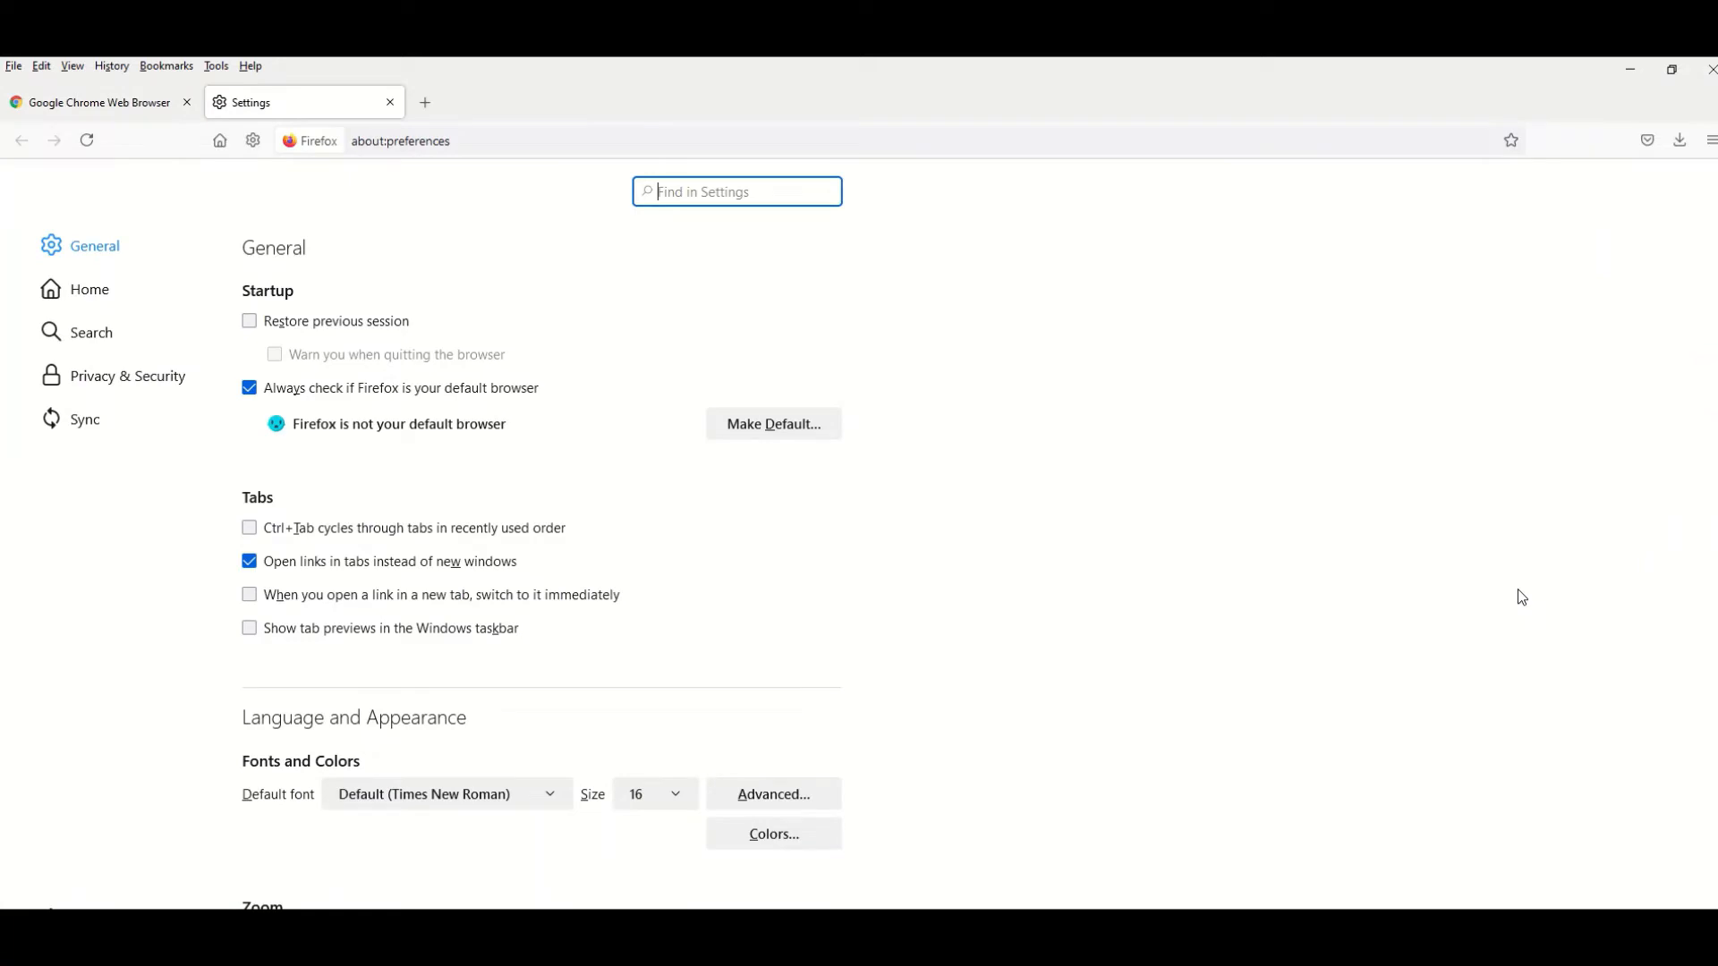
scroll("down", 3)
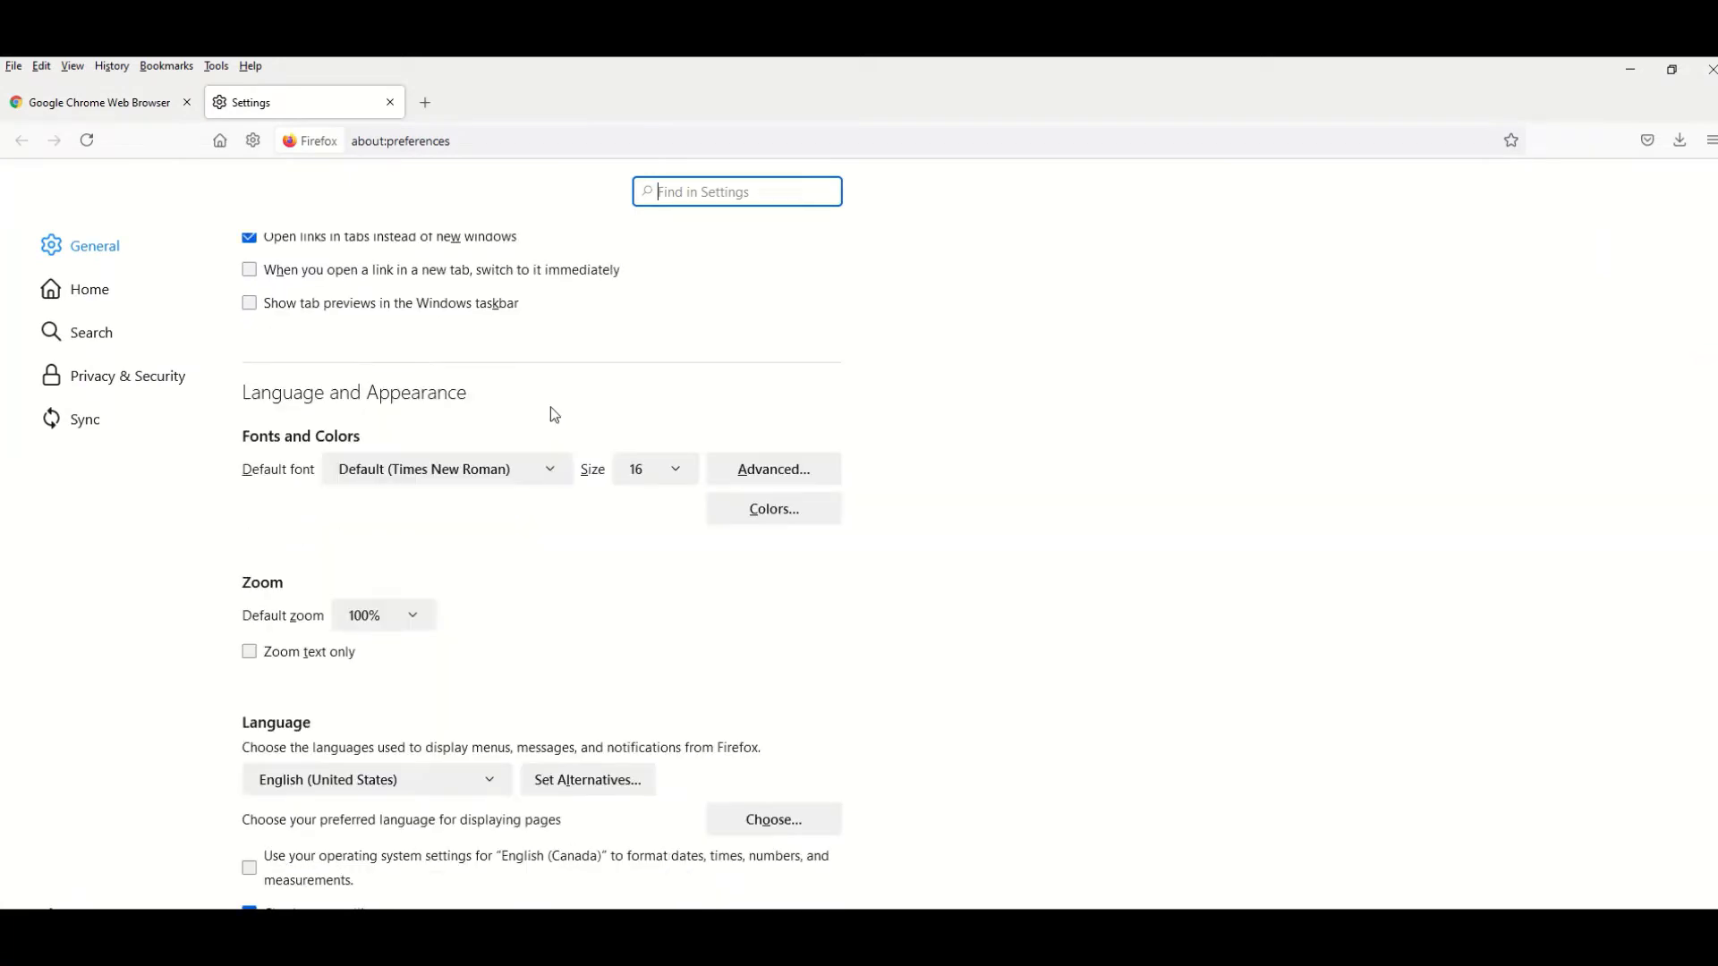
scroll("down", 3)
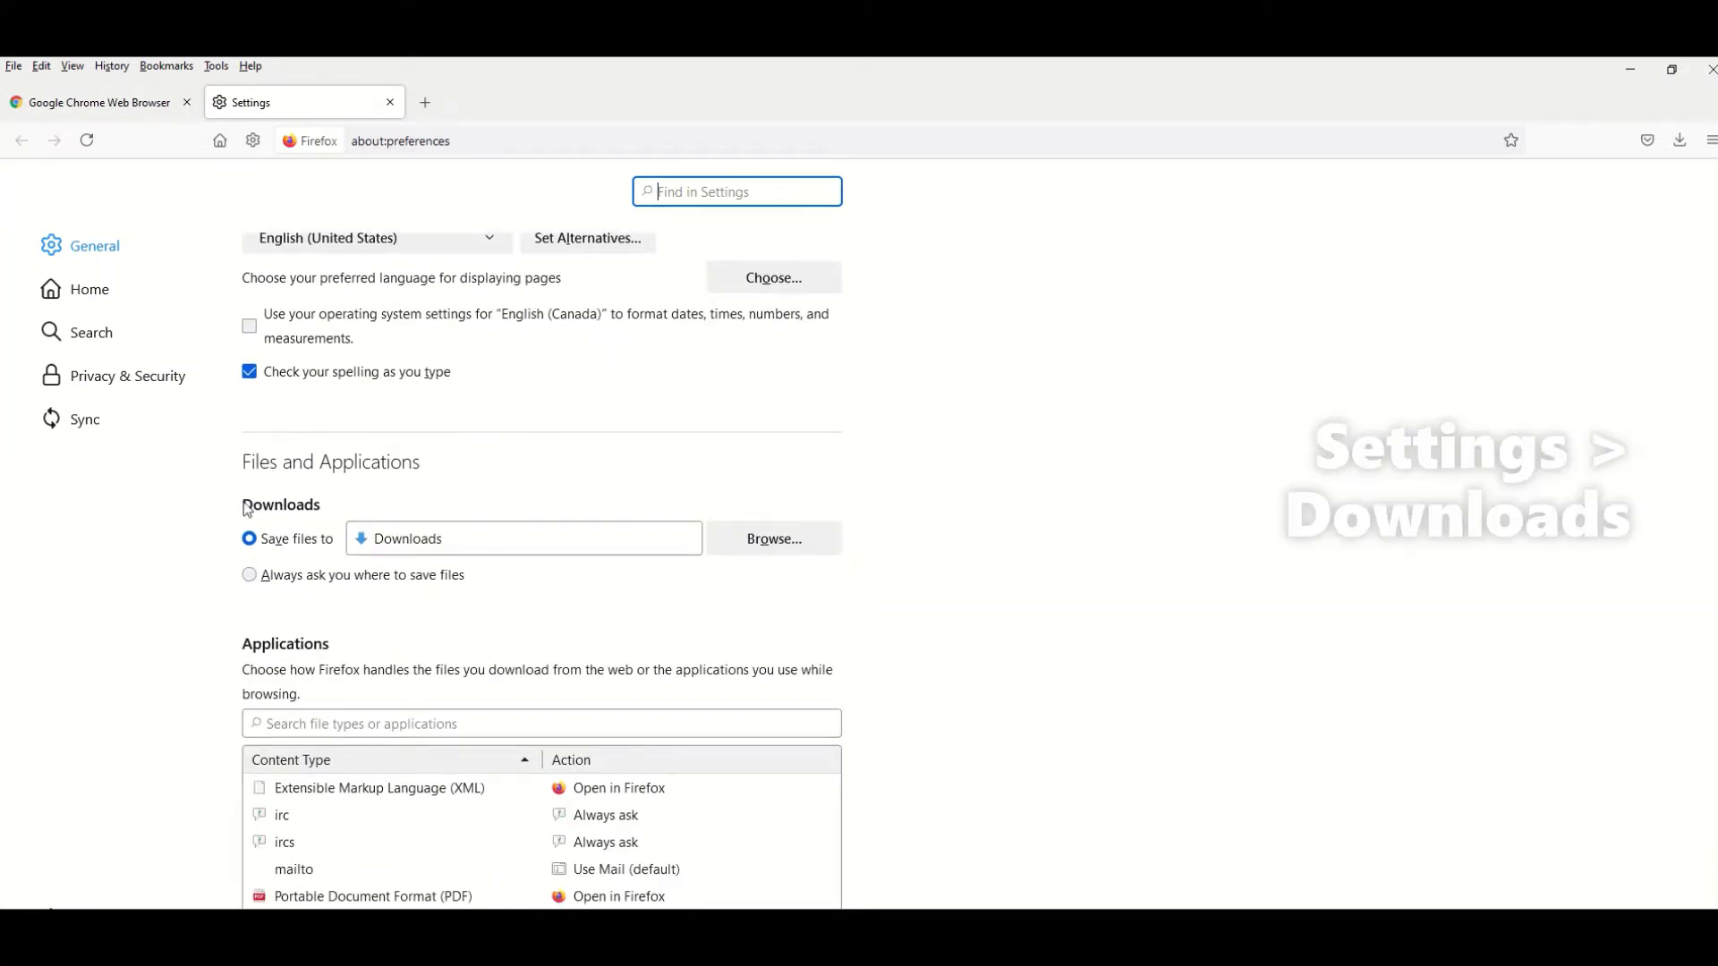
double_click(280, 505)
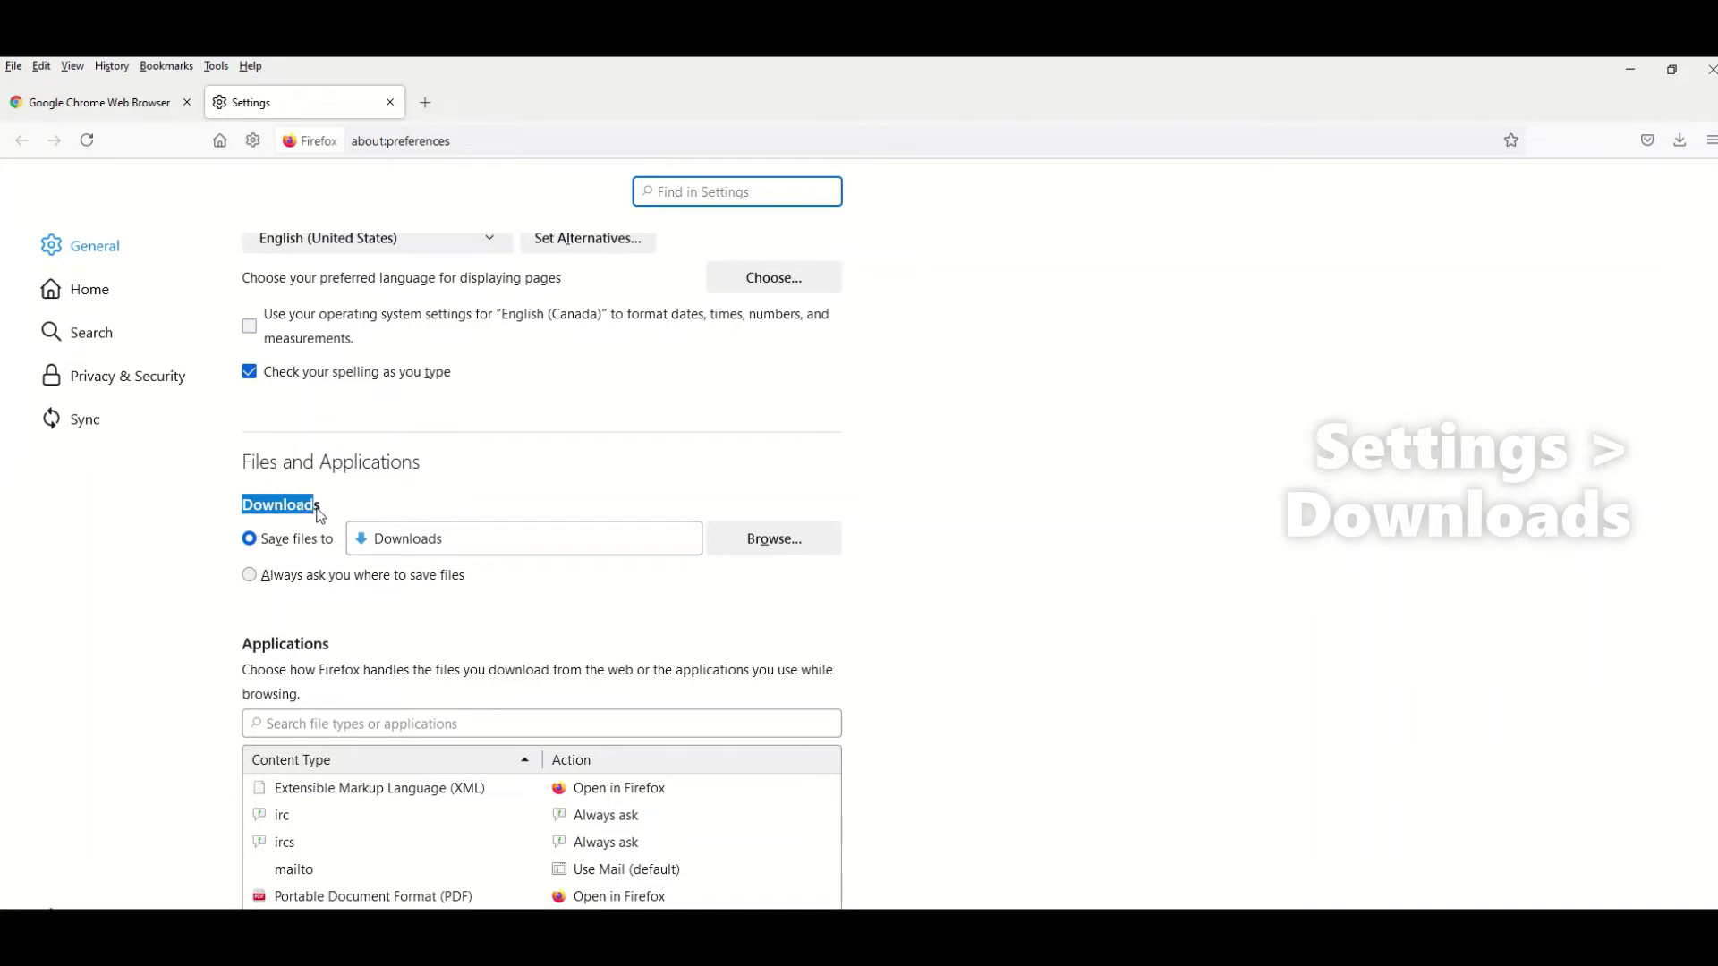
Select 'Always ask you where to save files' and return to the Chrome download tab.
left_click(249, 574)
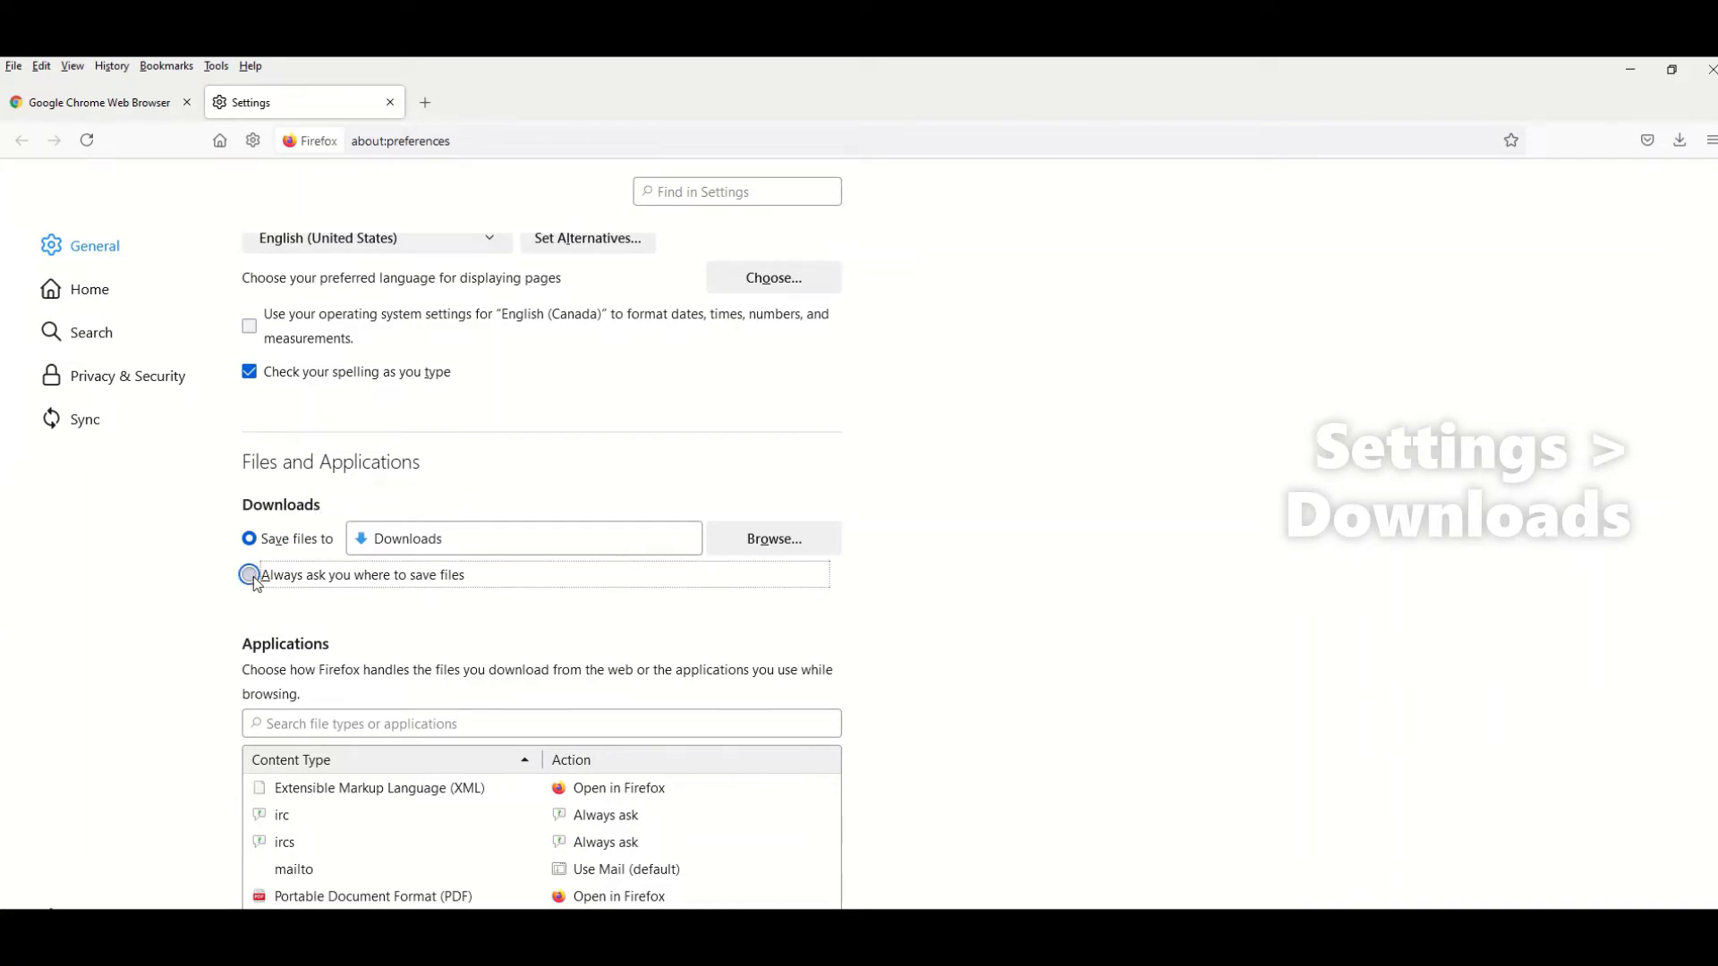
left_click(249, 574)
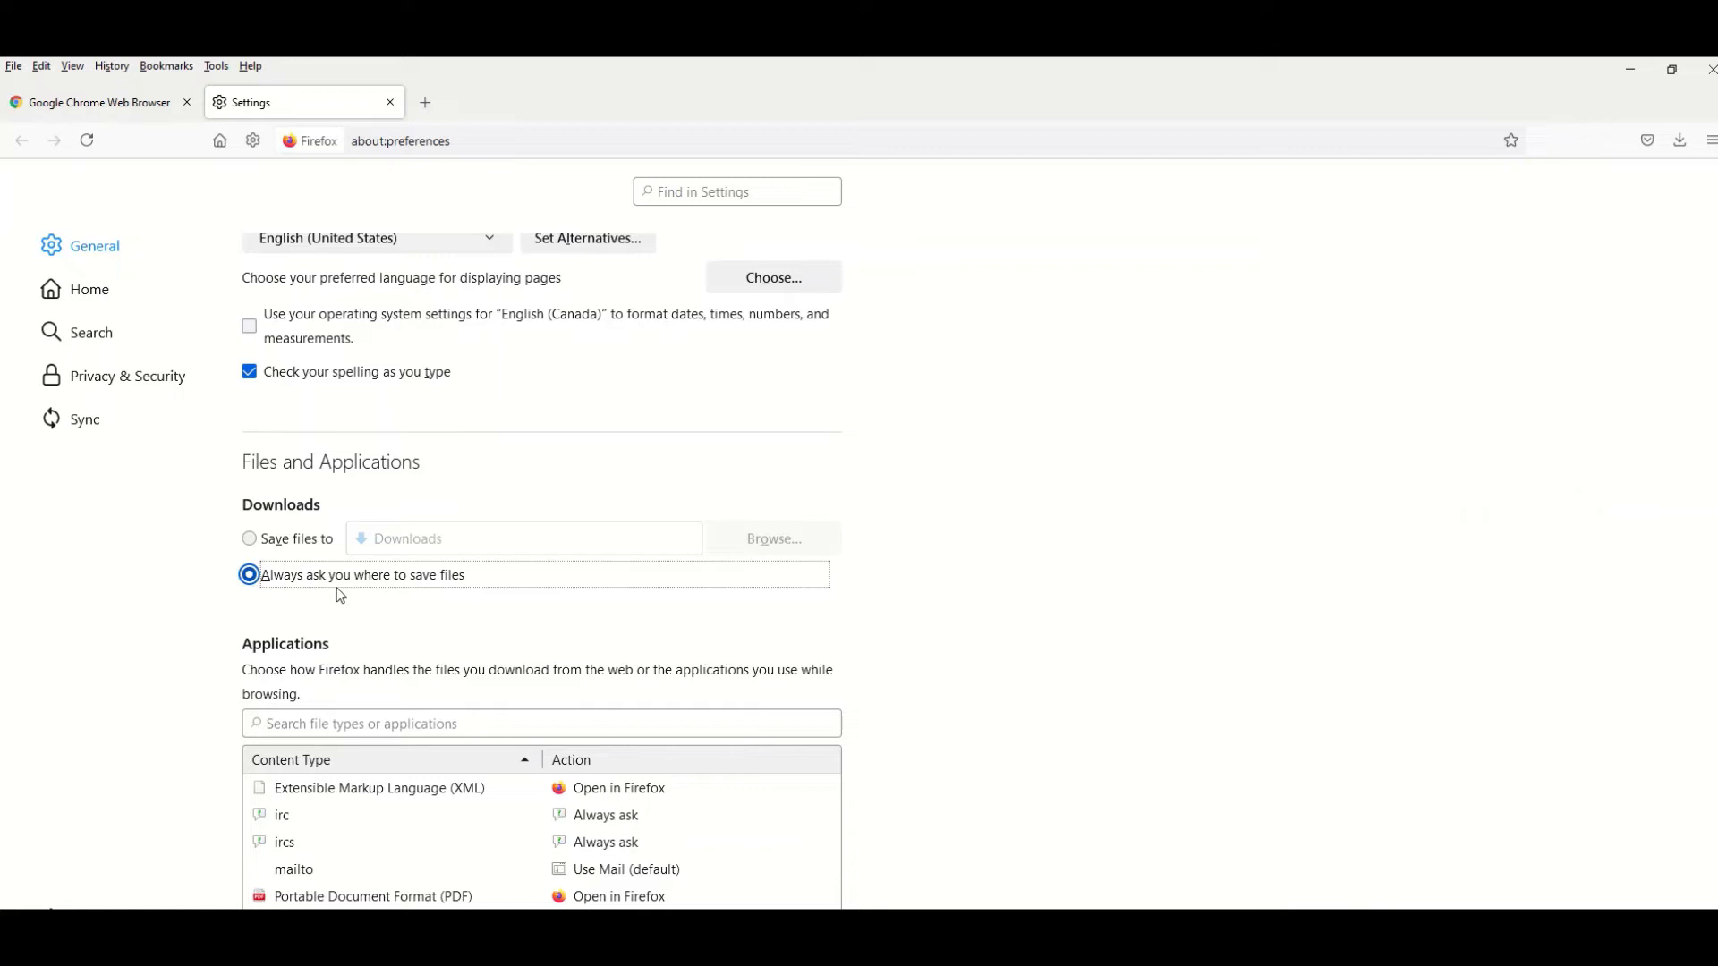
mouse_move(456, 596)
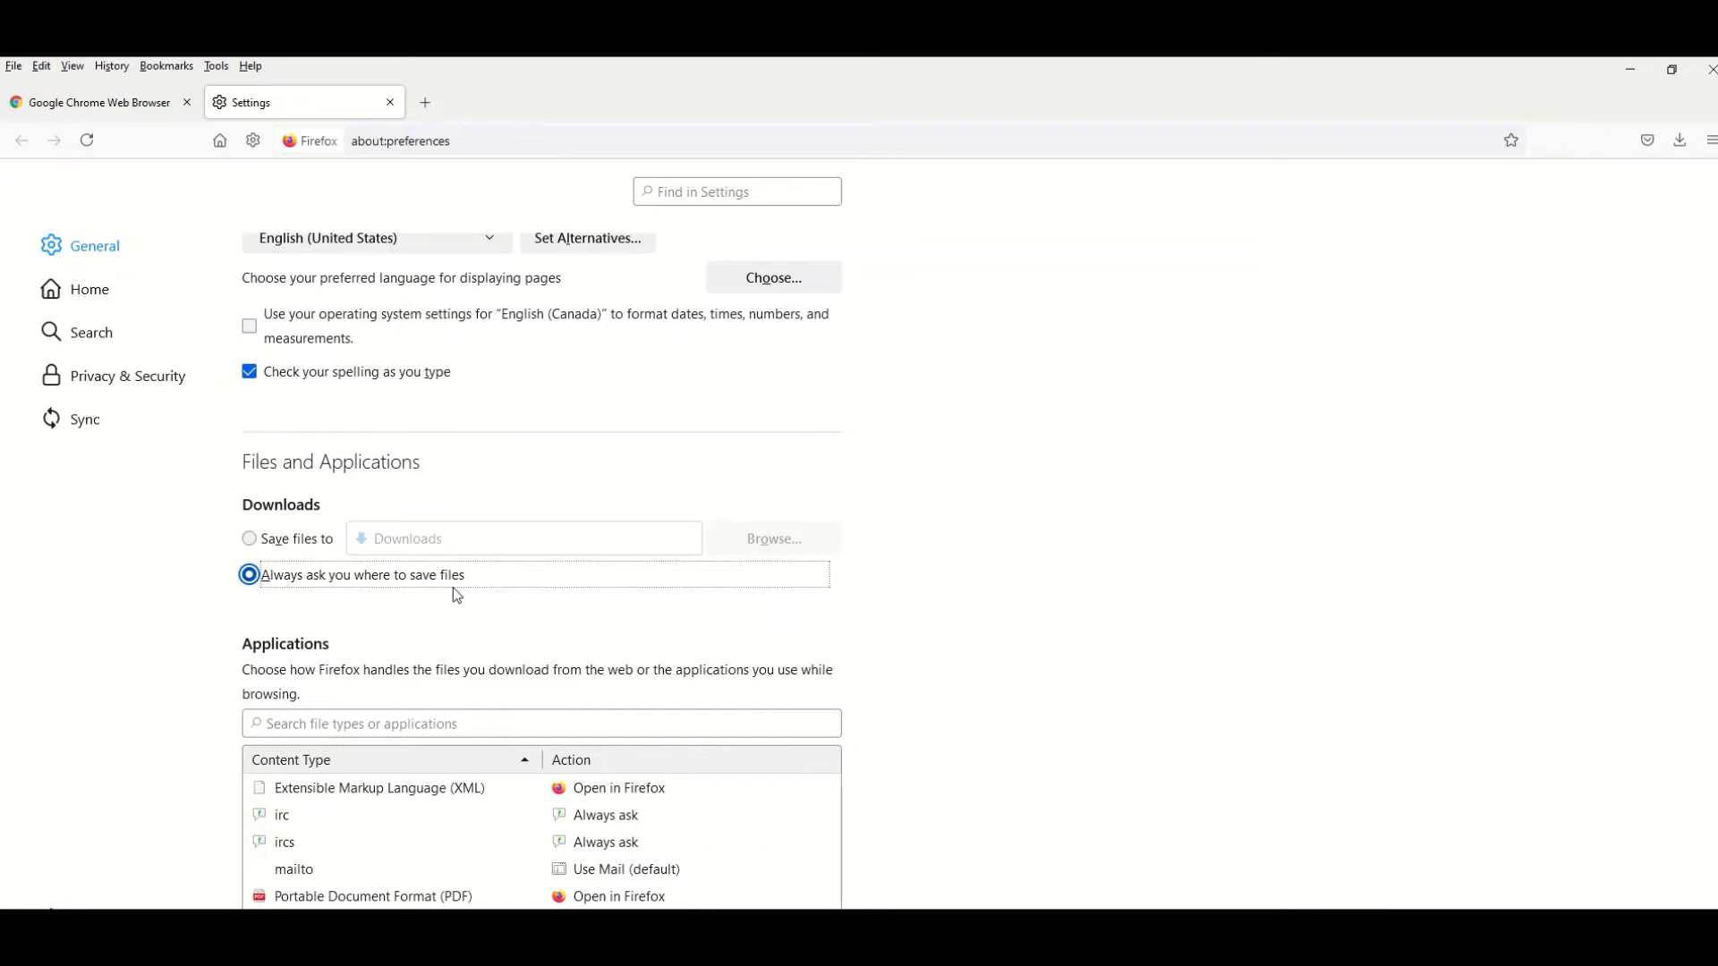
mouse_move(372, 560)
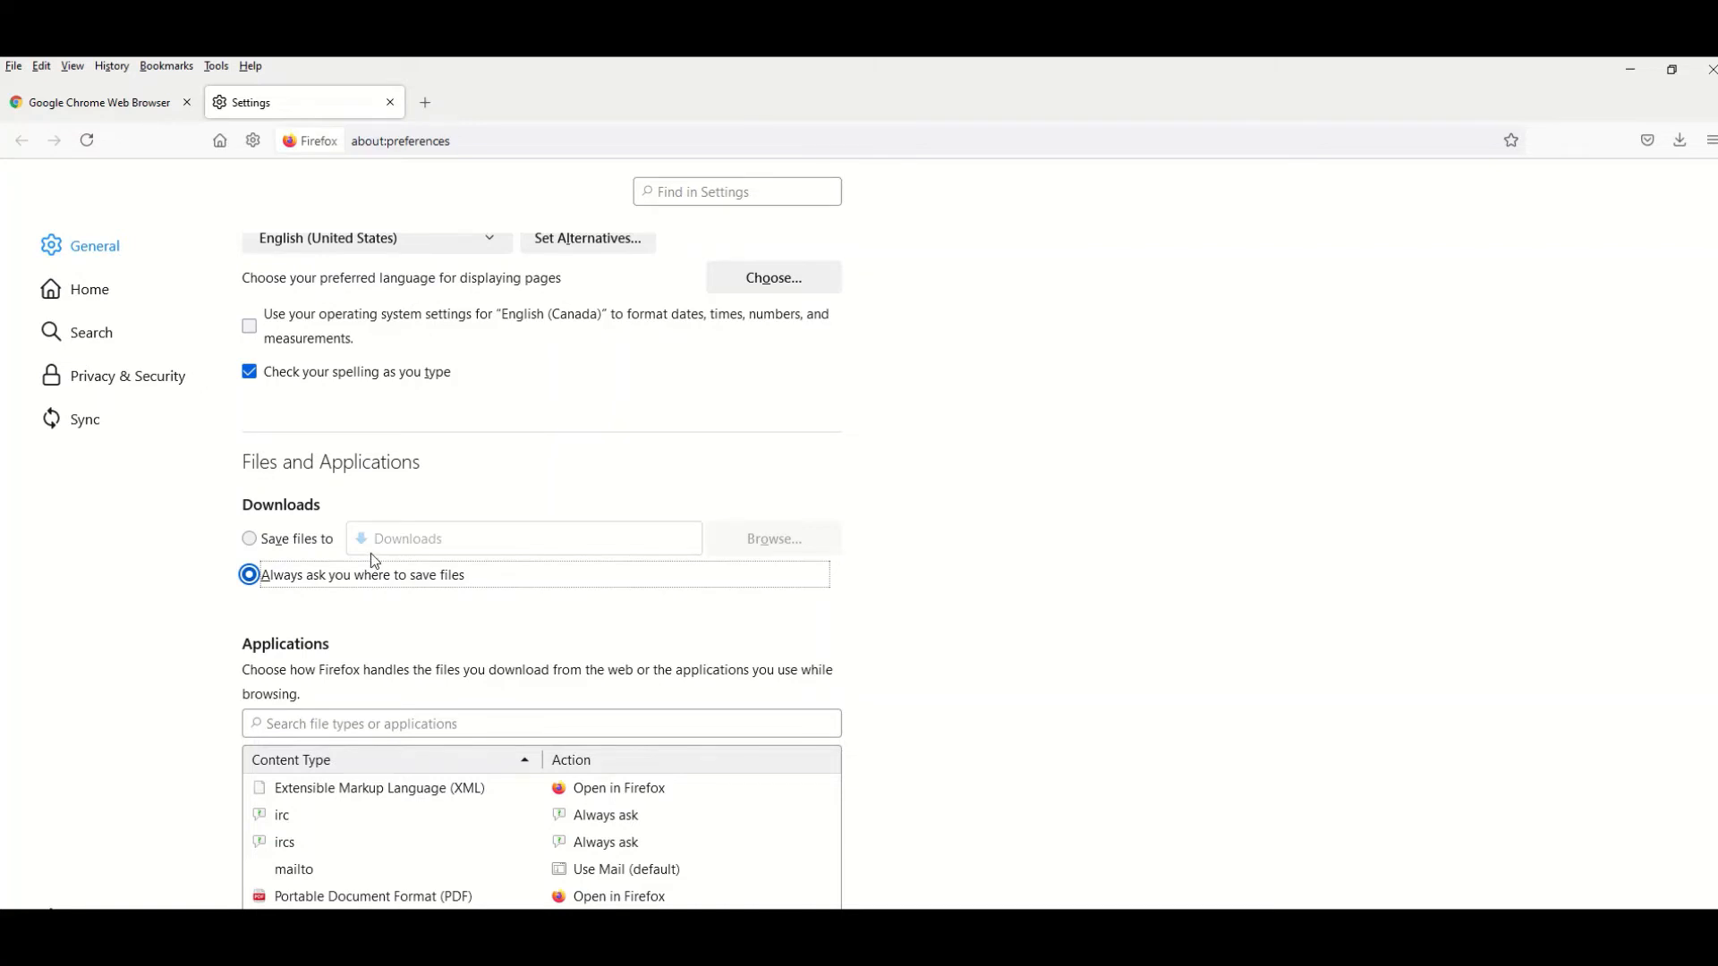
left_click(90, 290)
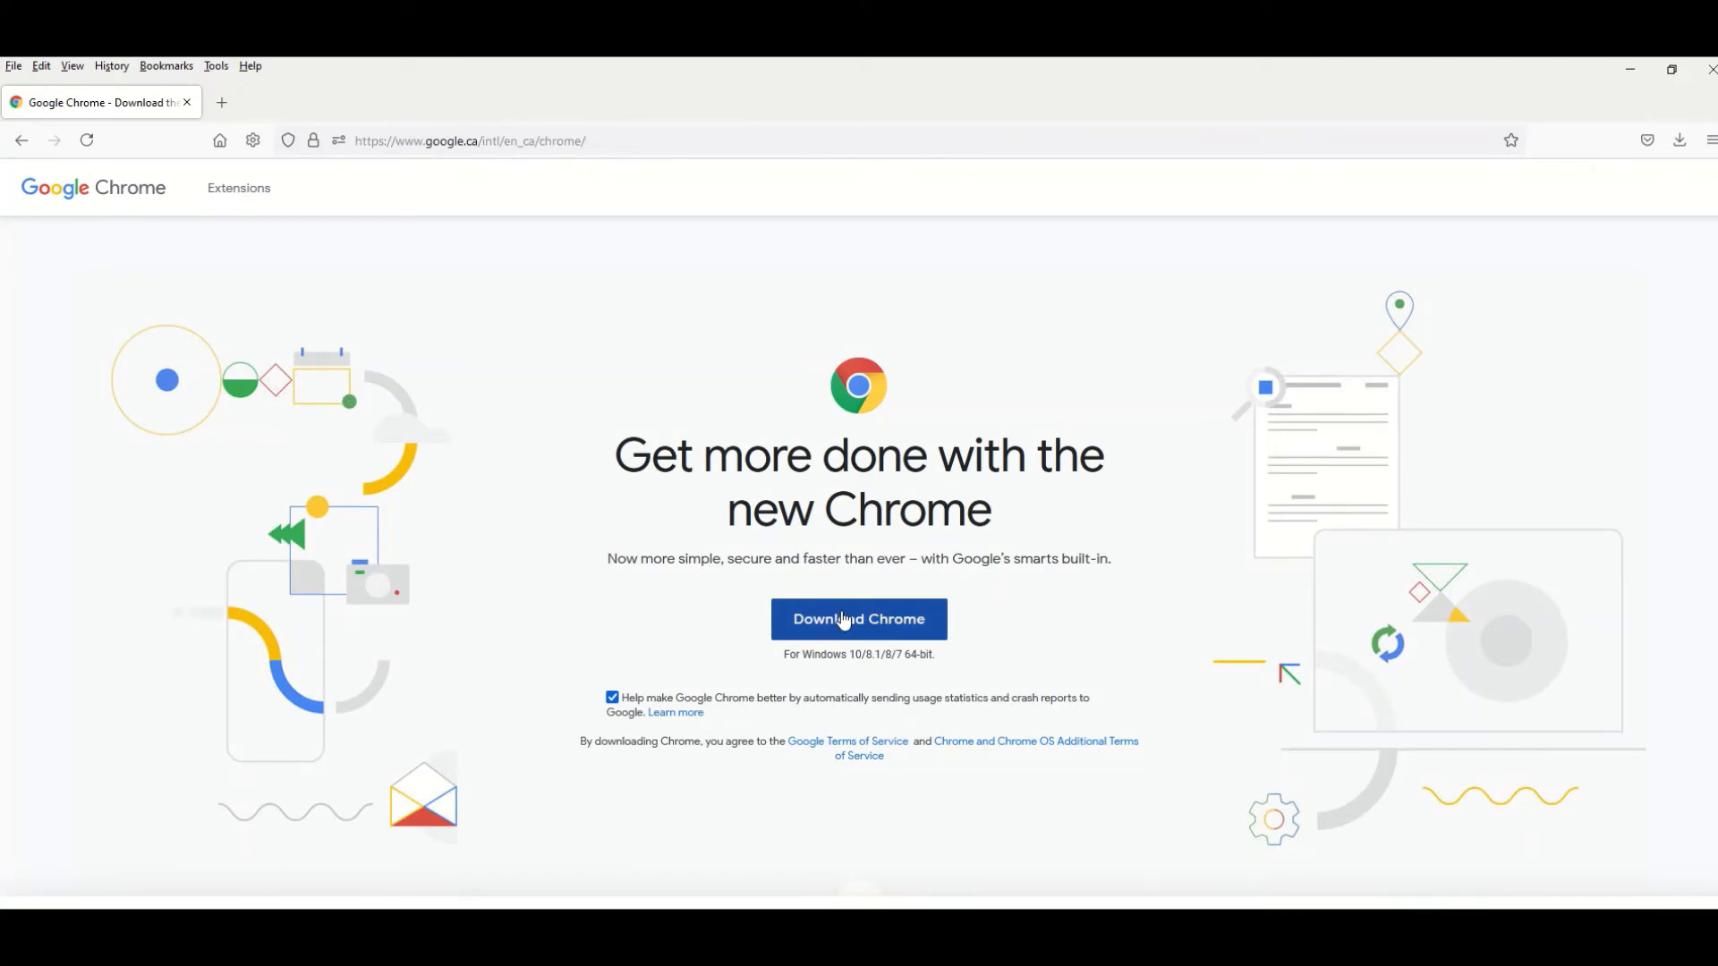
Download ChromeSetup again and save it into the Zip Folder via the save-location dialog.
left_click(859, 619)
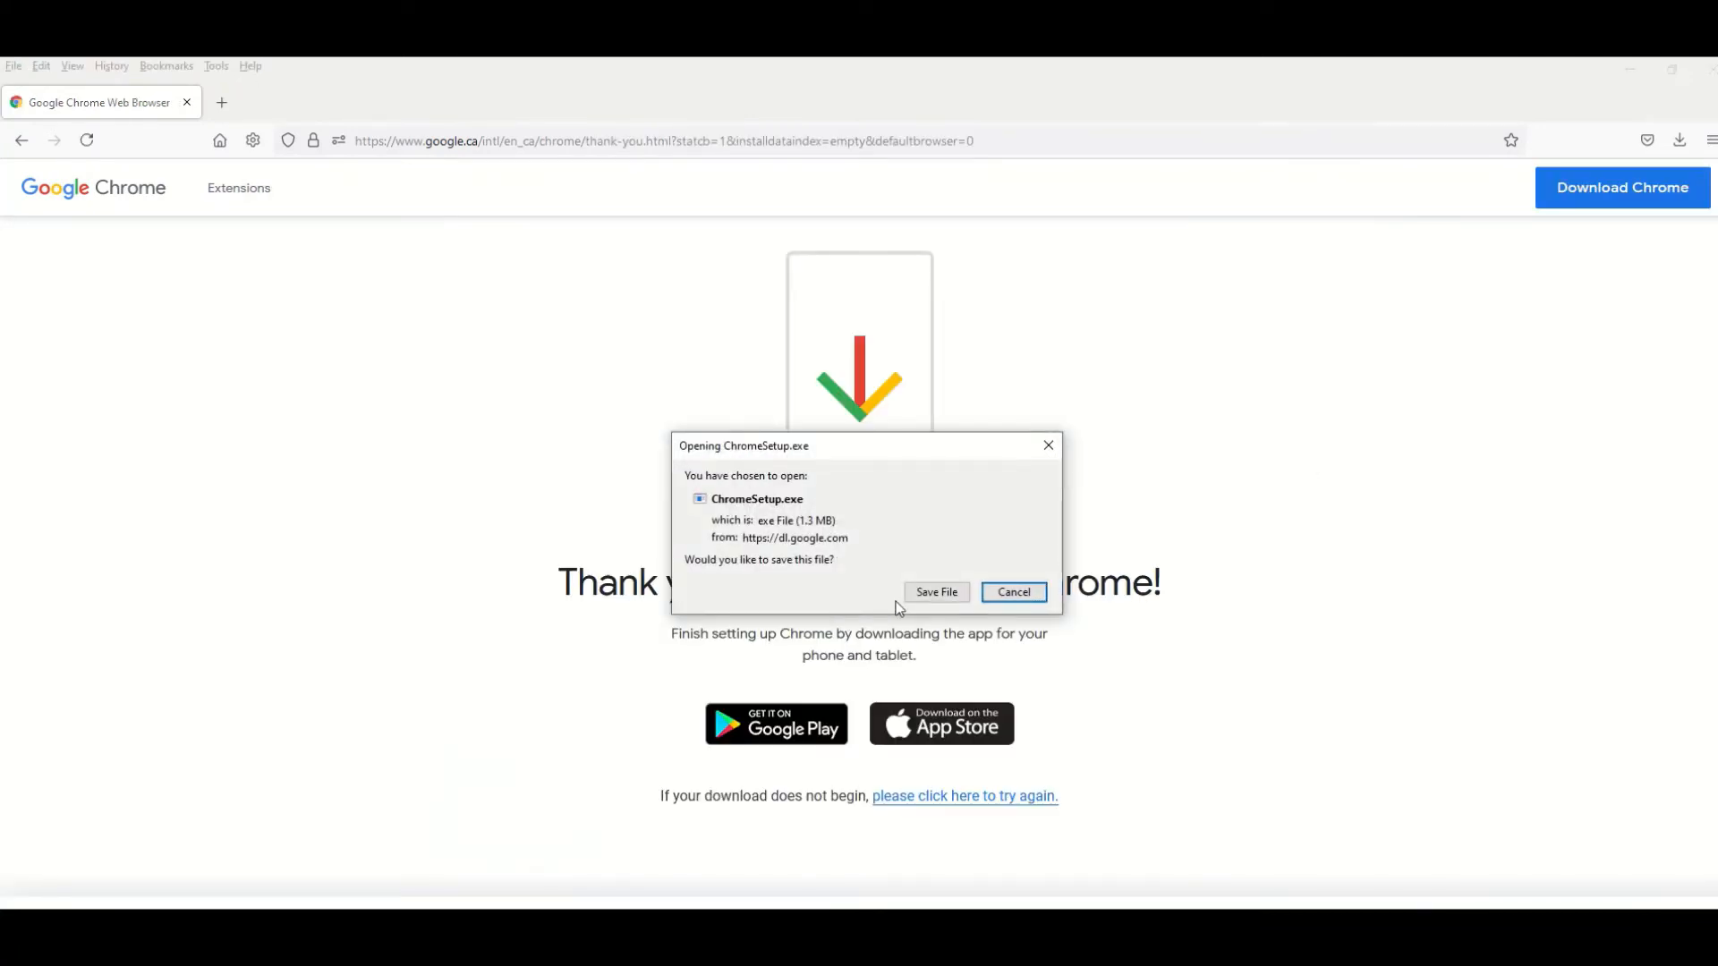
left_click(938, 592)
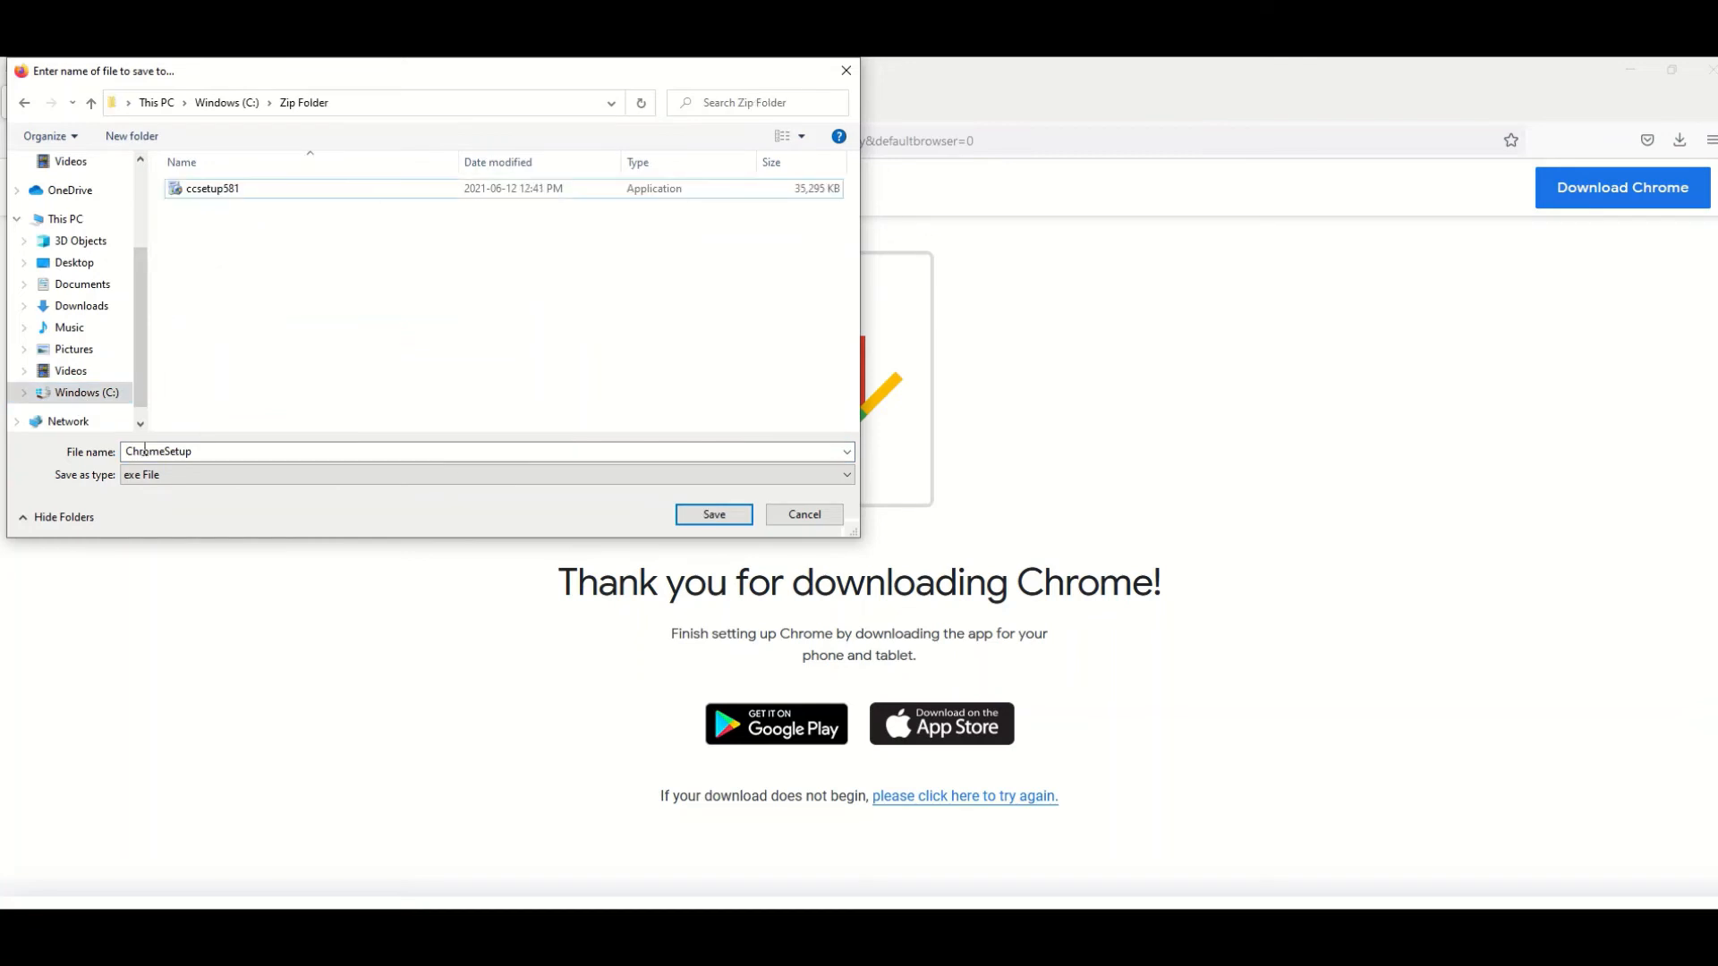
left_click(713, 516)
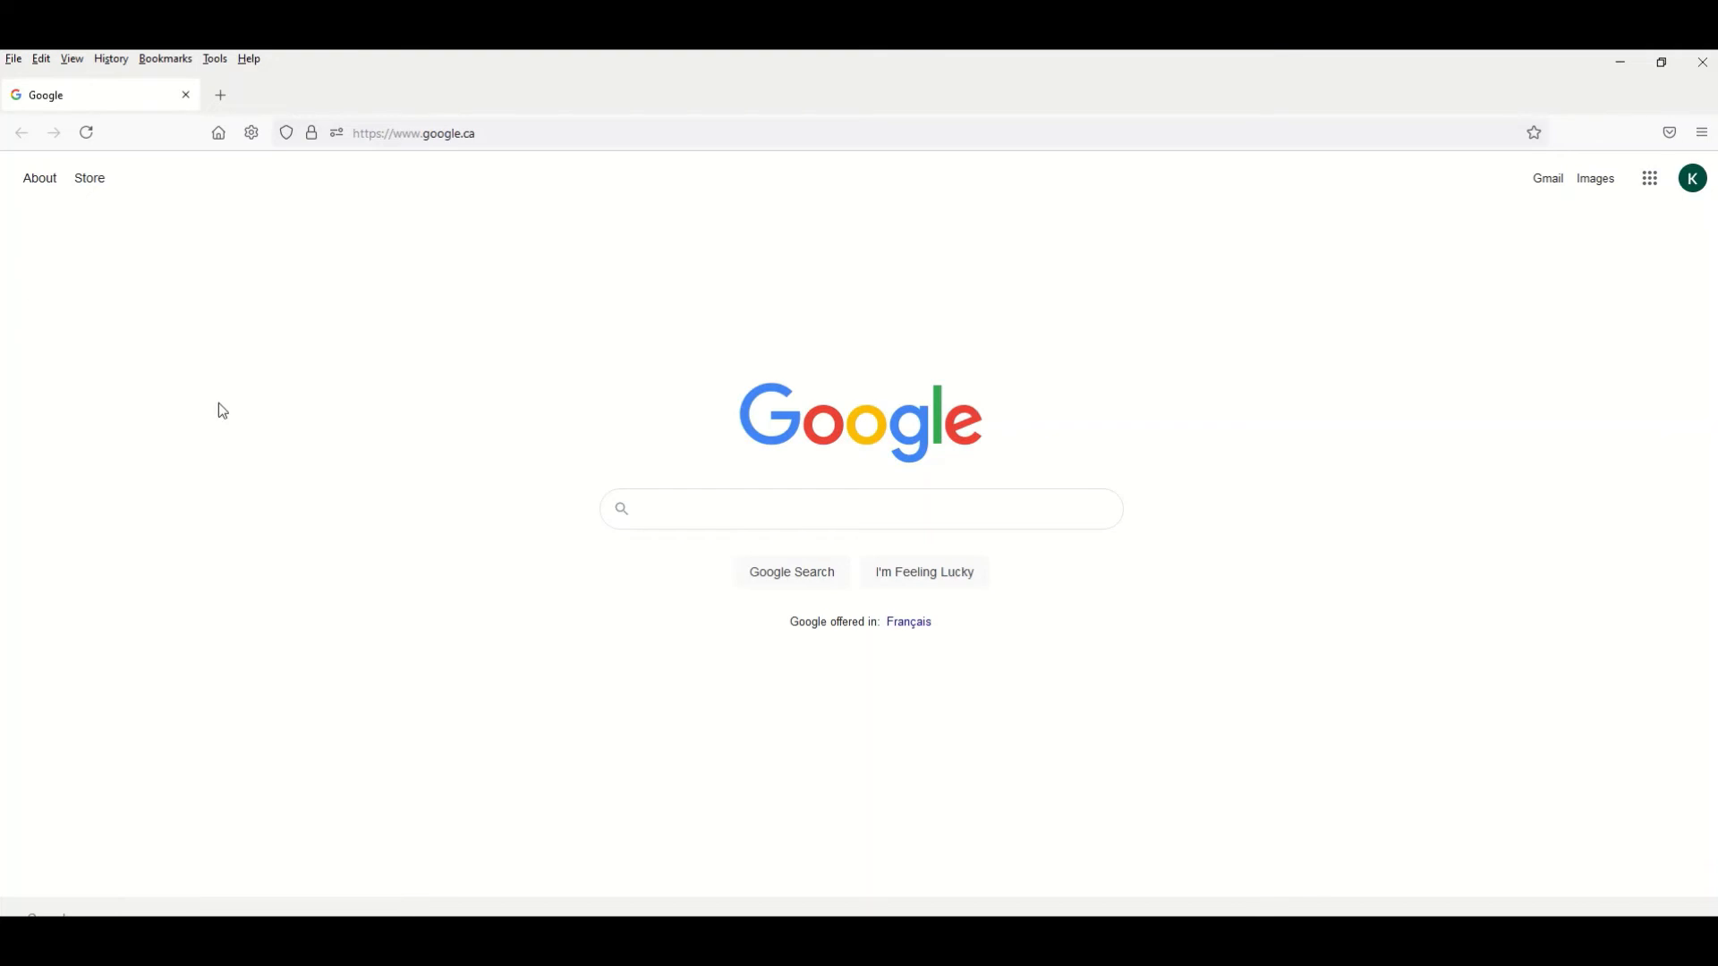
mouse_move(512, 397)
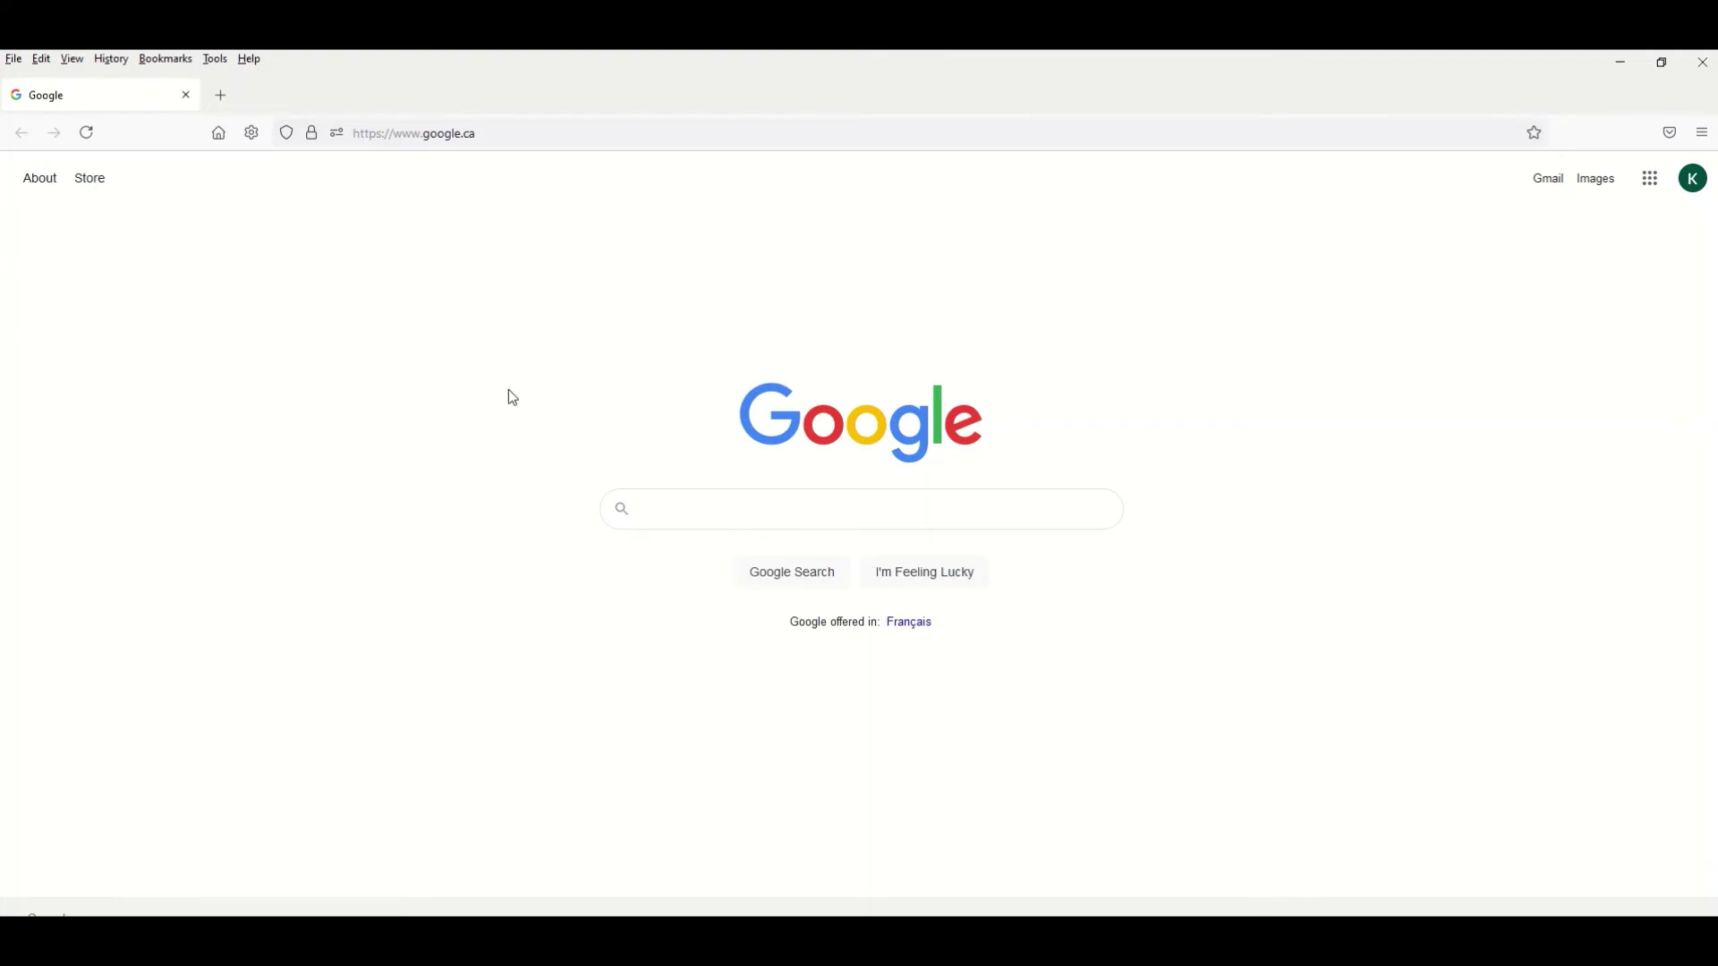
mouse_move(1699, 133)
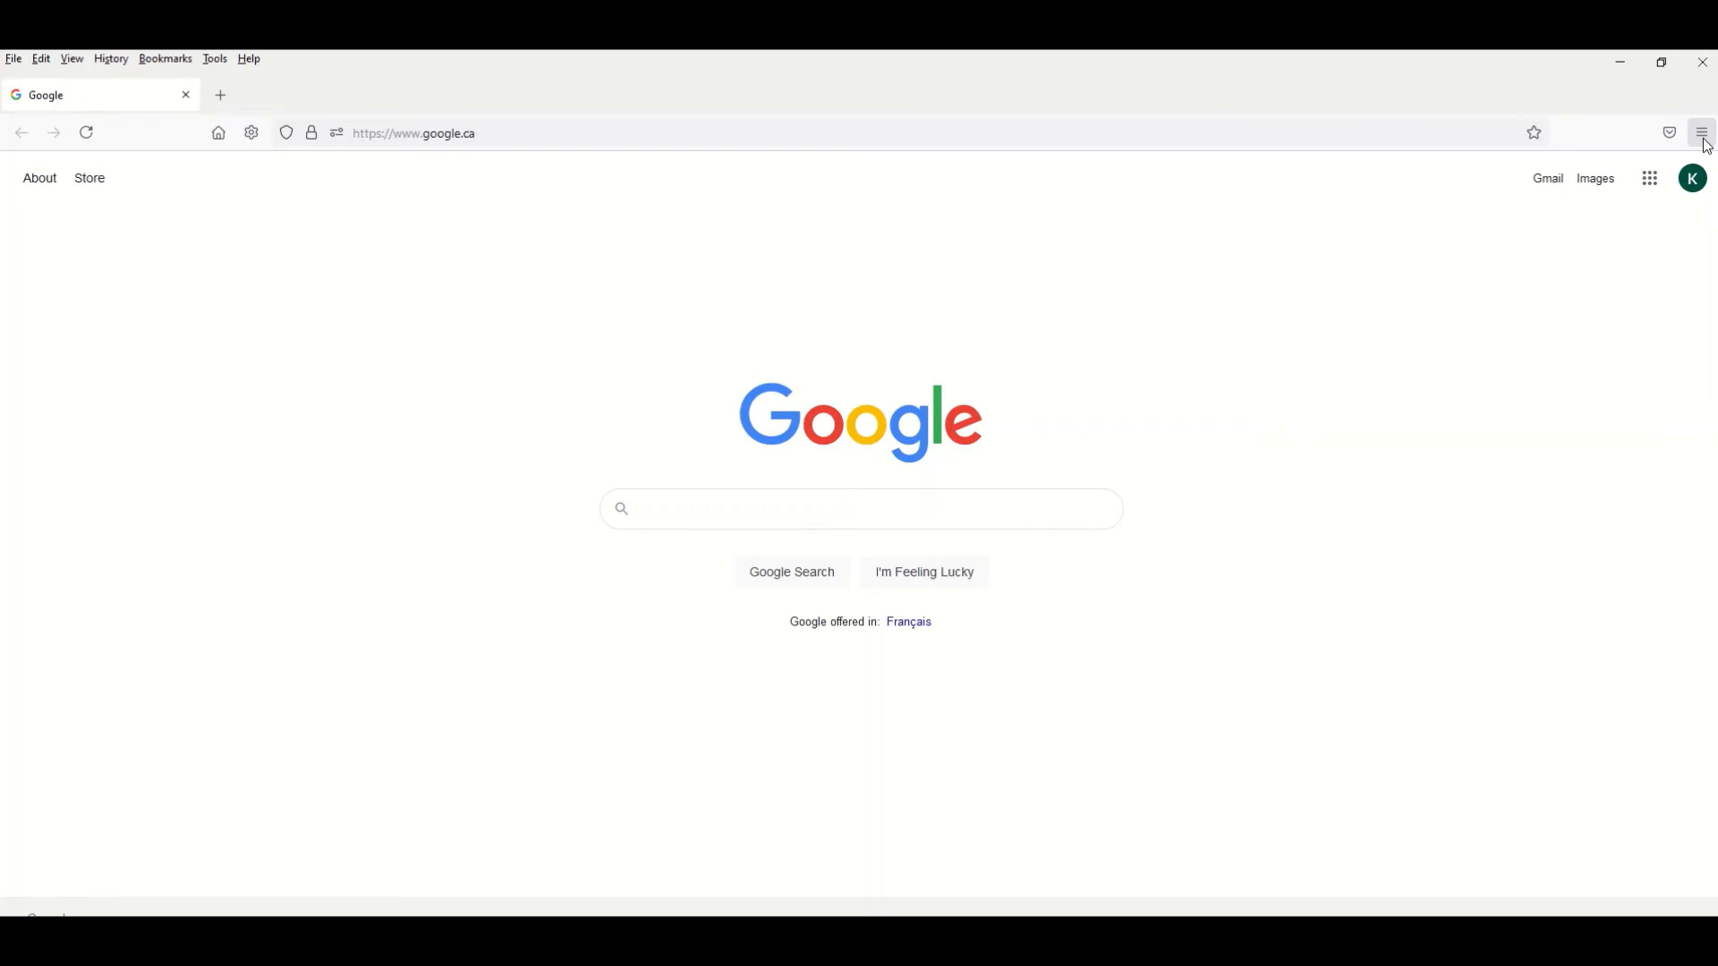
mouse_move(1695, 148)
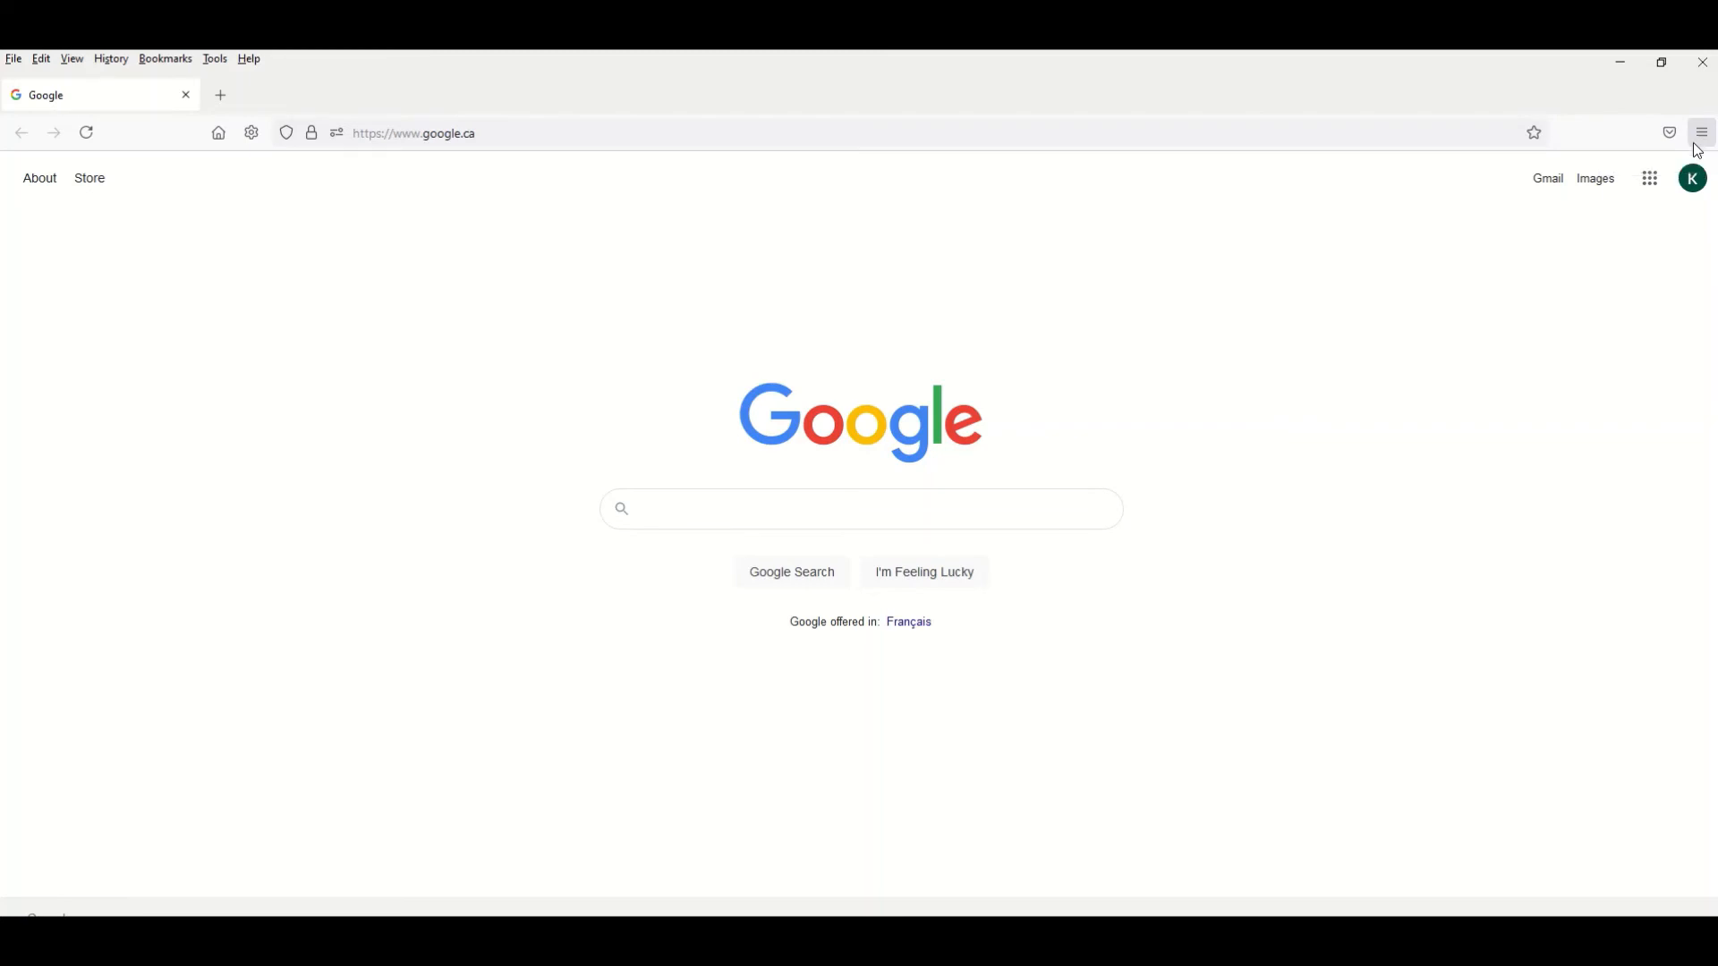
Show the Library window's Downloads list with ChromeSetup.exe, audacity-win-3.0.2.exe and ccsetup581.exe.
left_click(1699, 133)
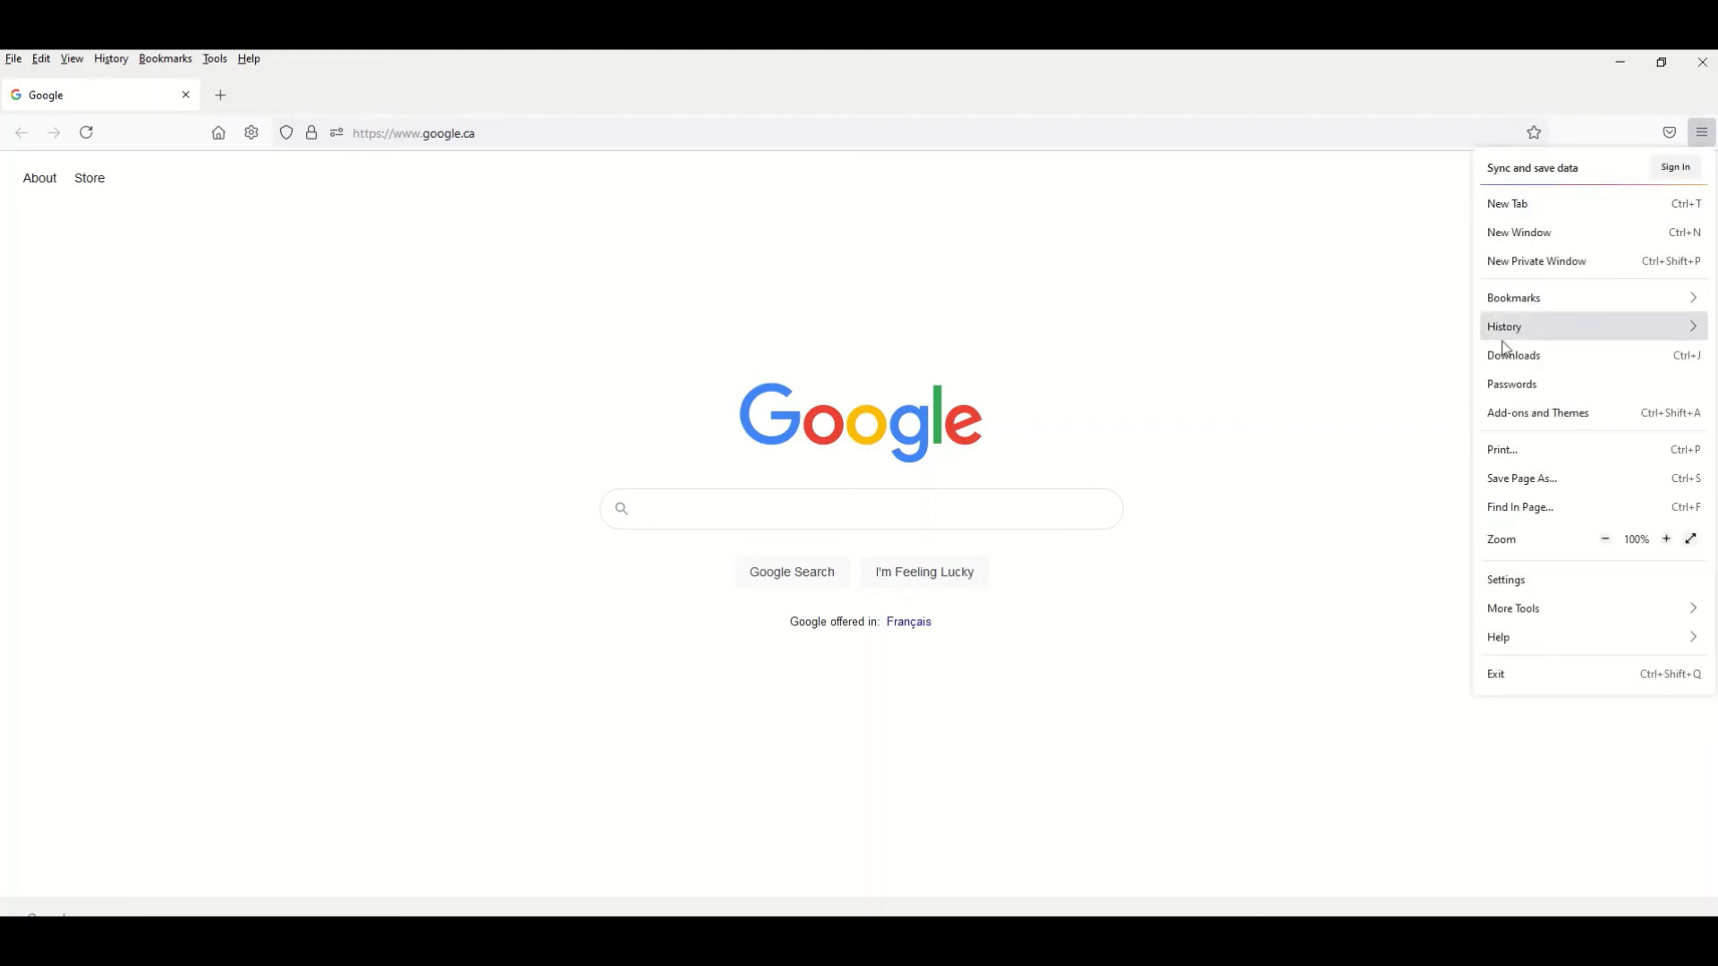
left_click(1514, 354)
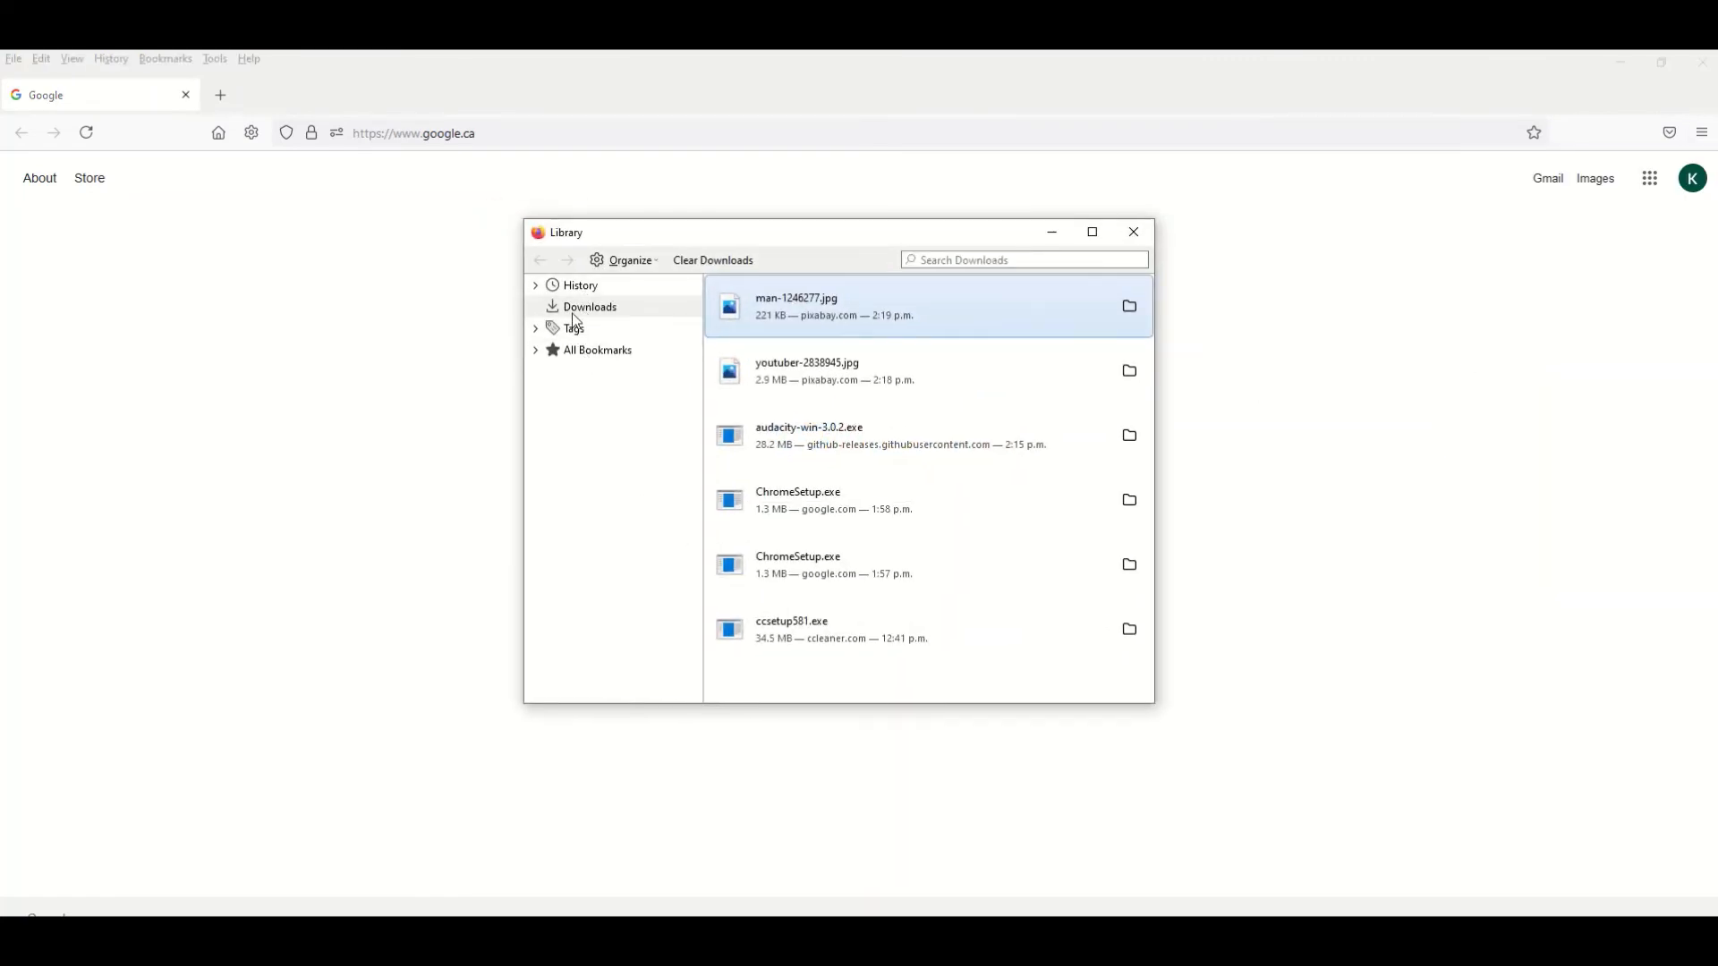
left_click(589, 306)
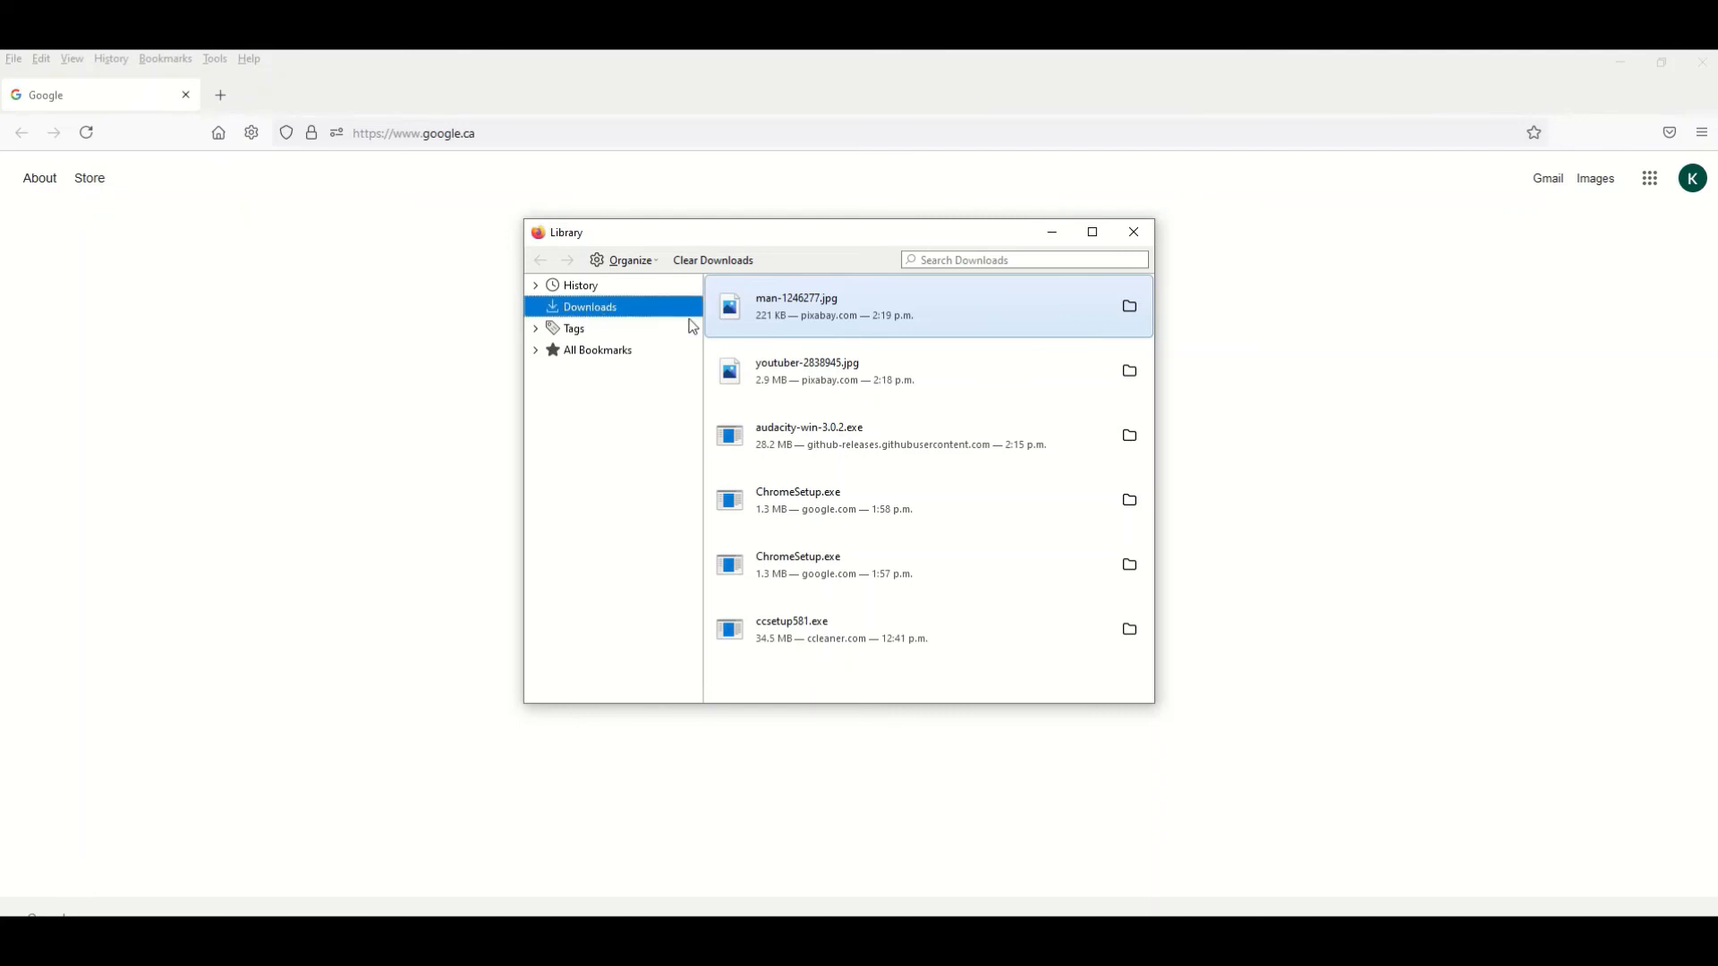
mouse_move(832, 548)
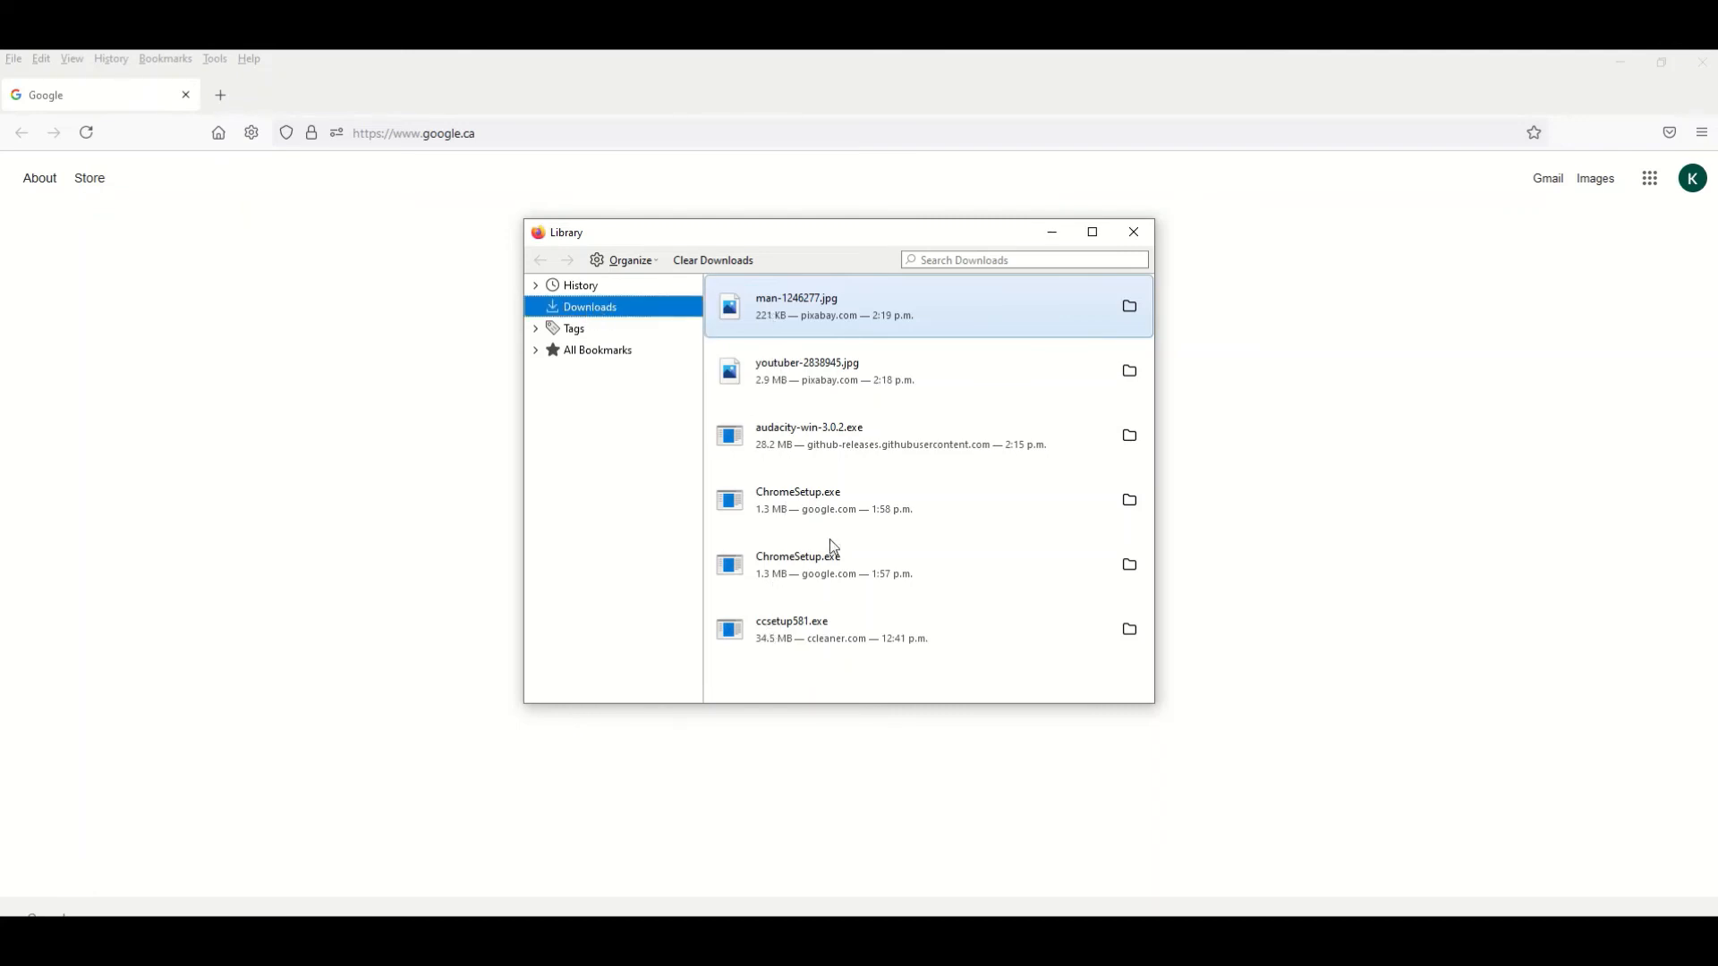
mouse_move(1128, 372)
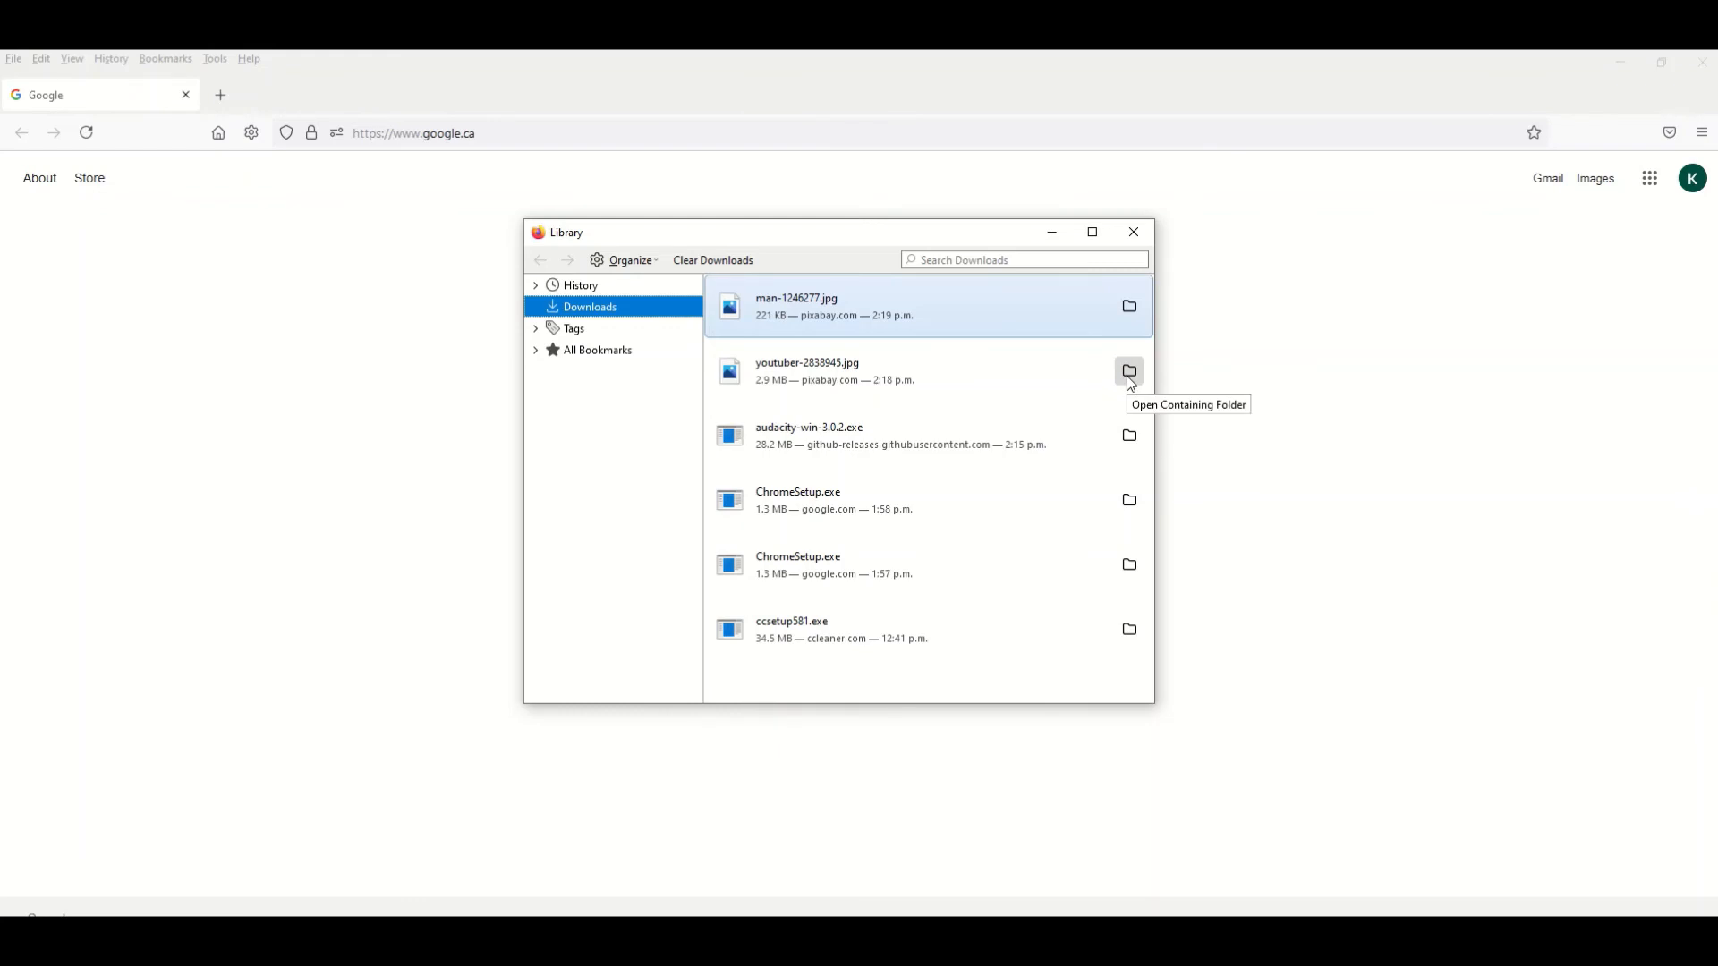
mouse_move(1131, 501)
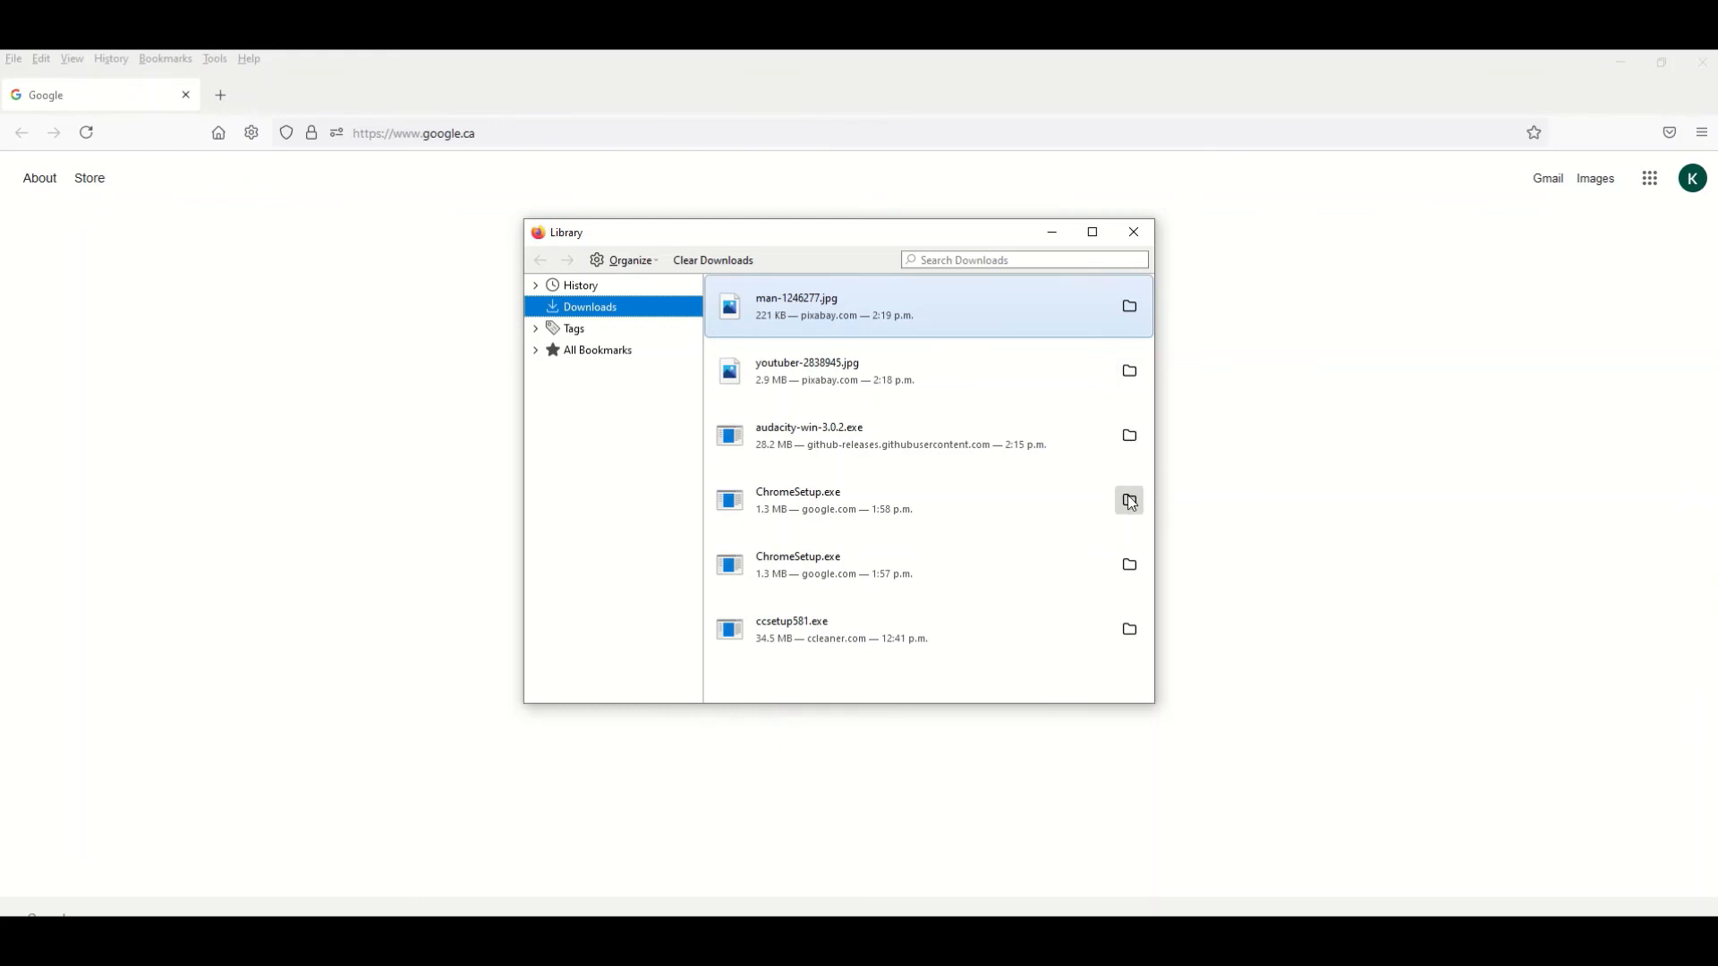
left_click(1127, 501)
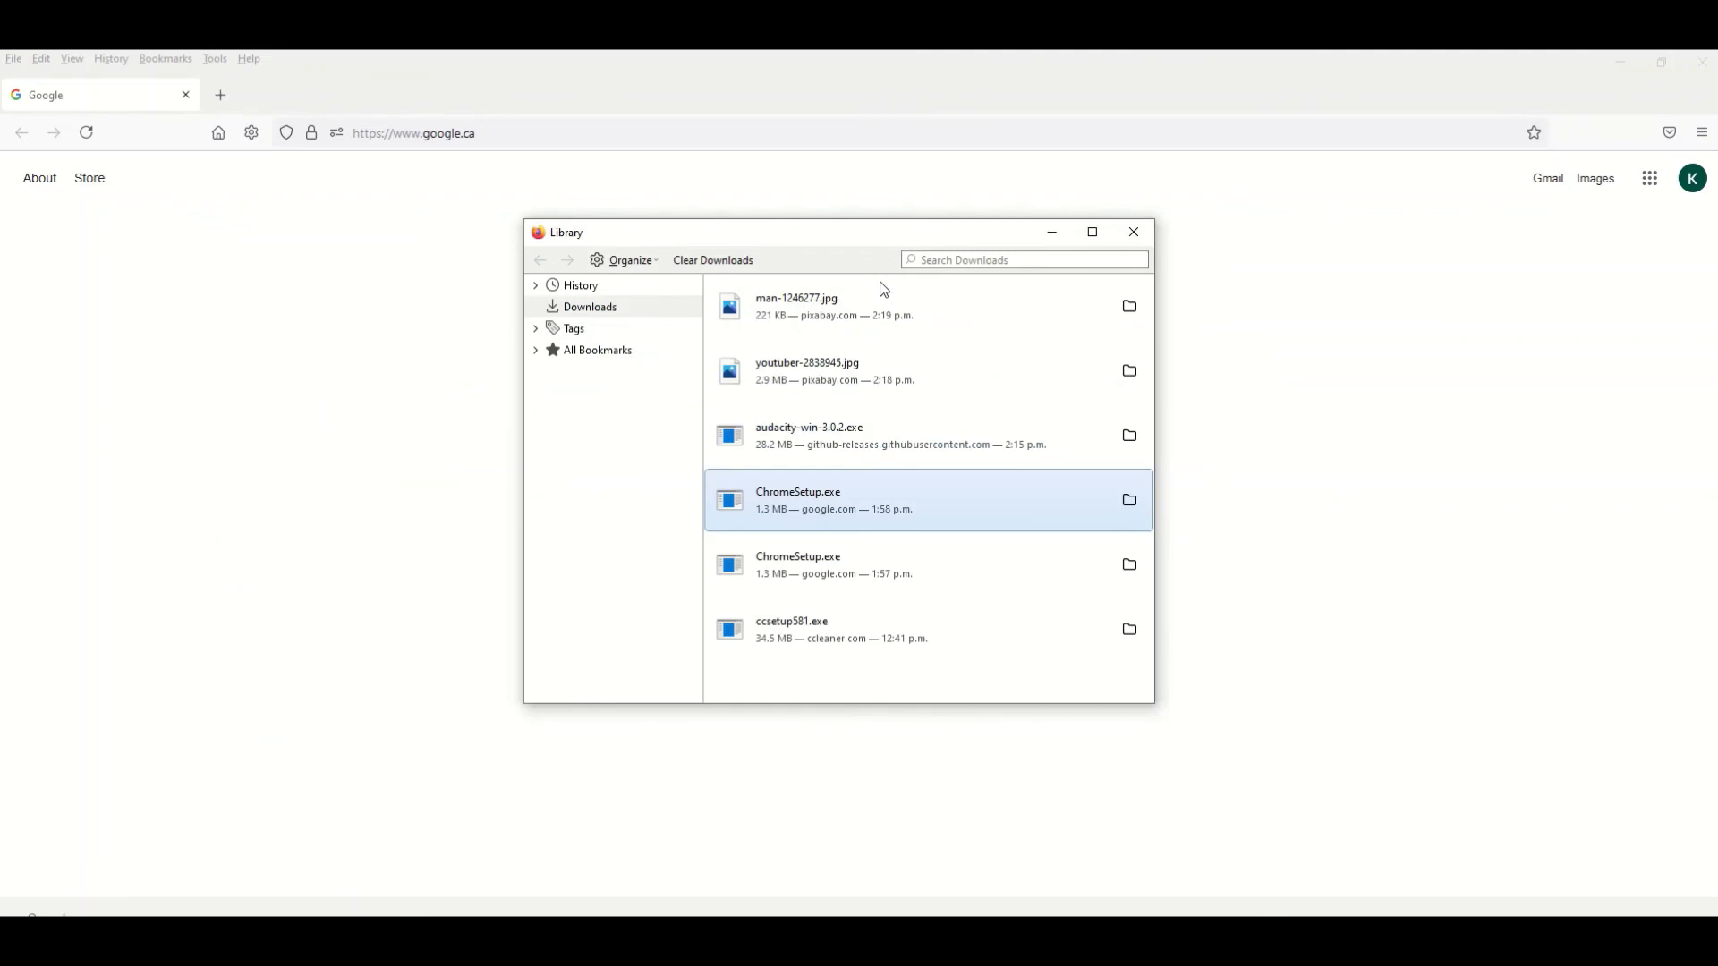
mouse_move(844, 245)
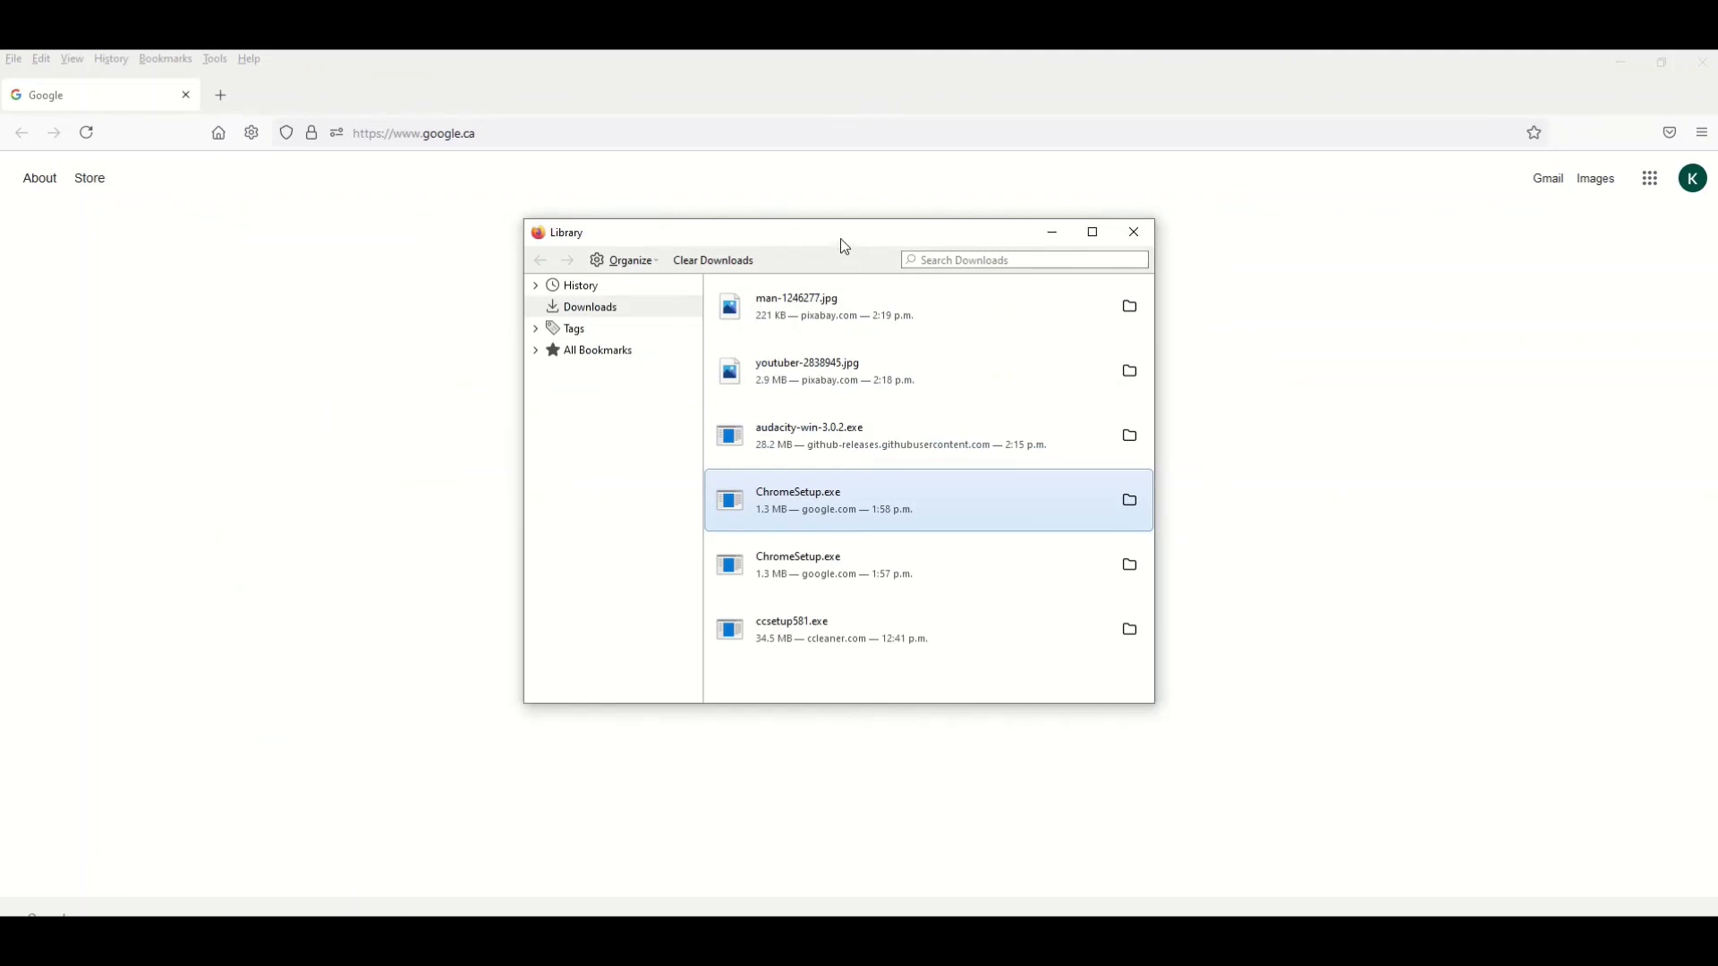